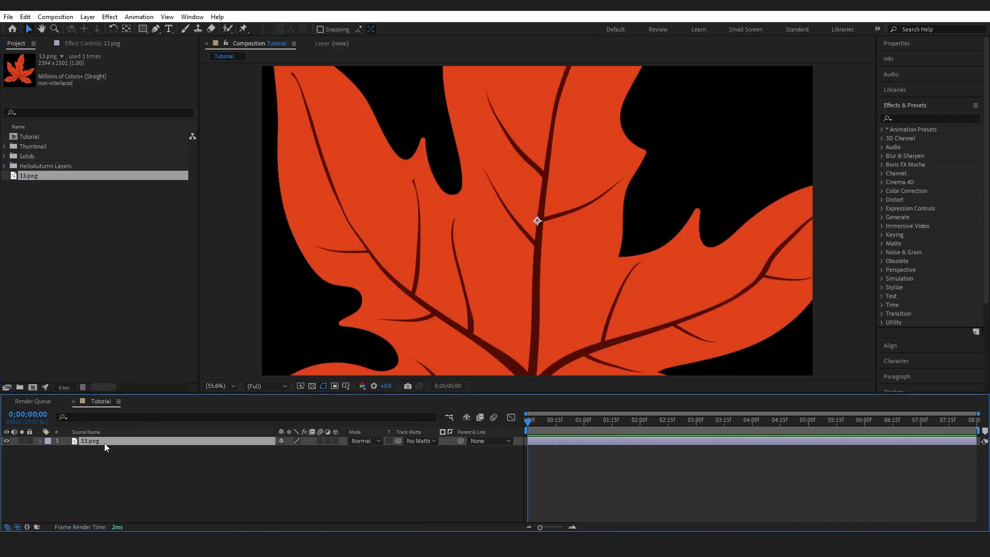
Step: Reveal the leaf layer's Scale property to shrink it to 39%
key(s)
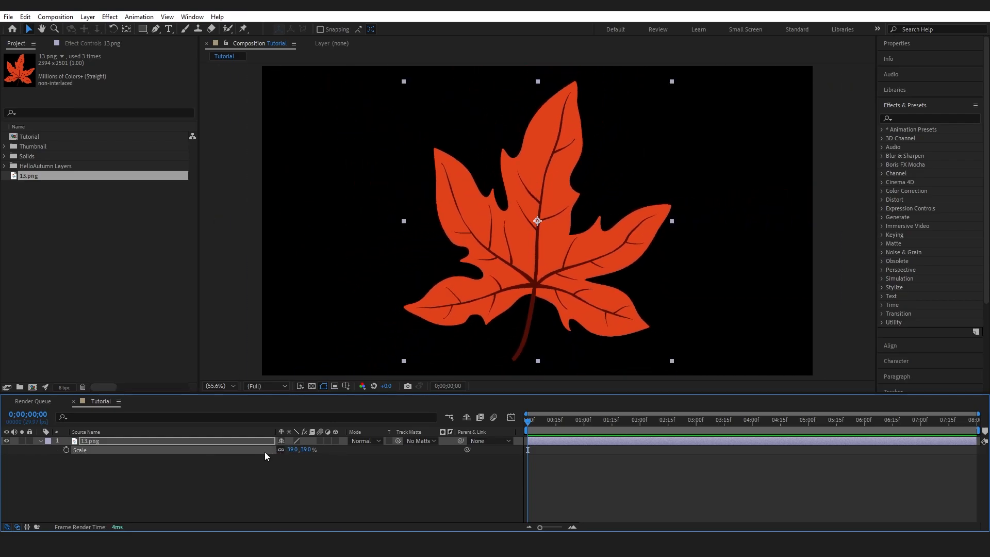
mouse_move(262, 449)
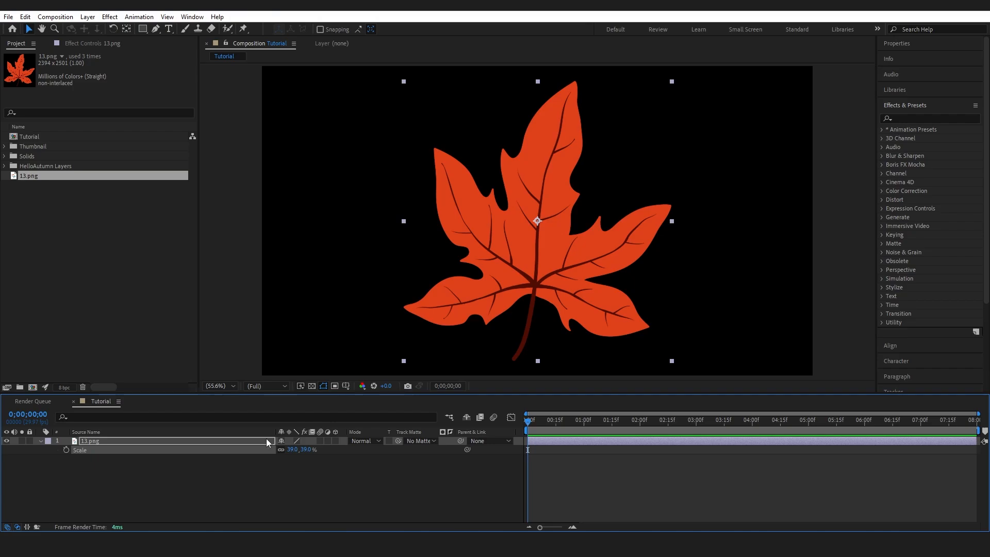
mouse_move(377, 440)
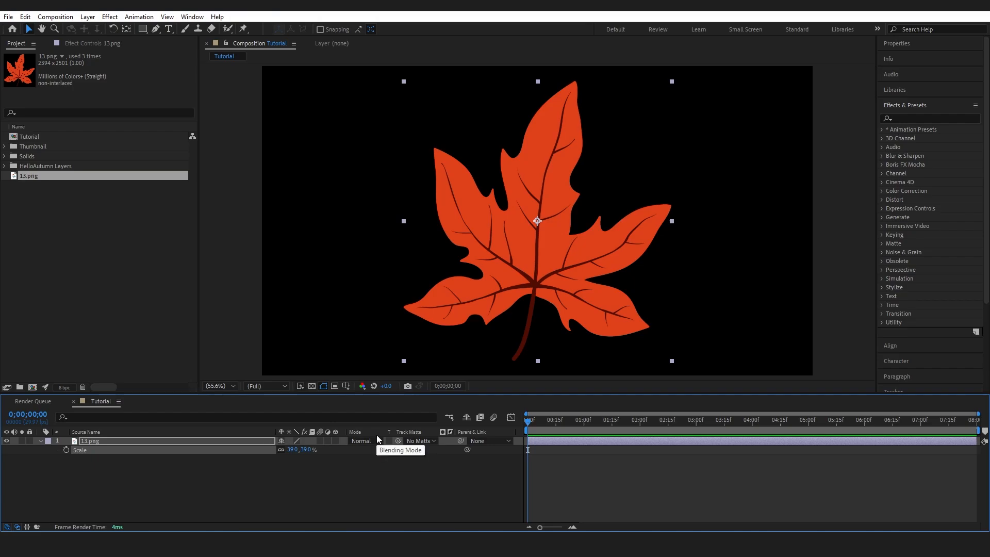
mouse_move(494, 365)
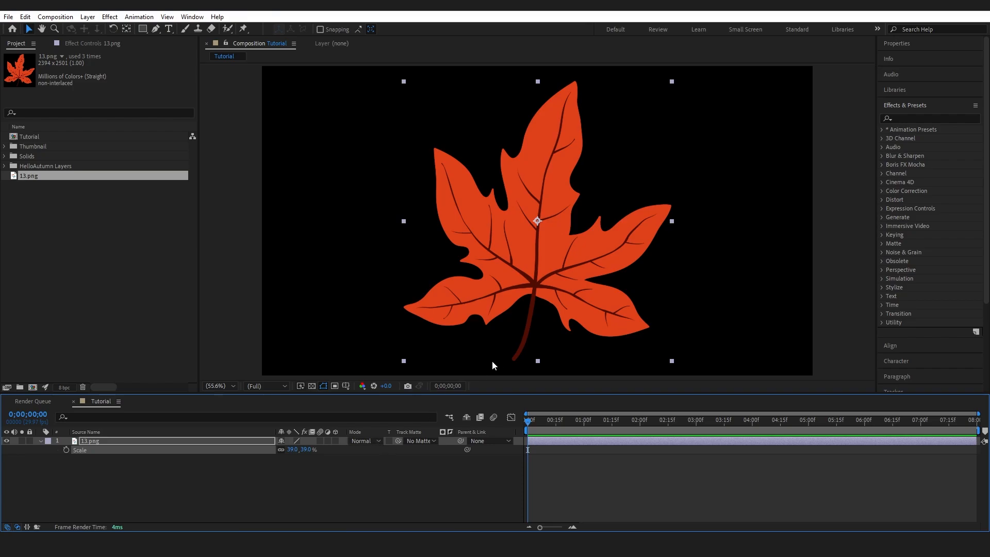
mouse_move(530, 300)
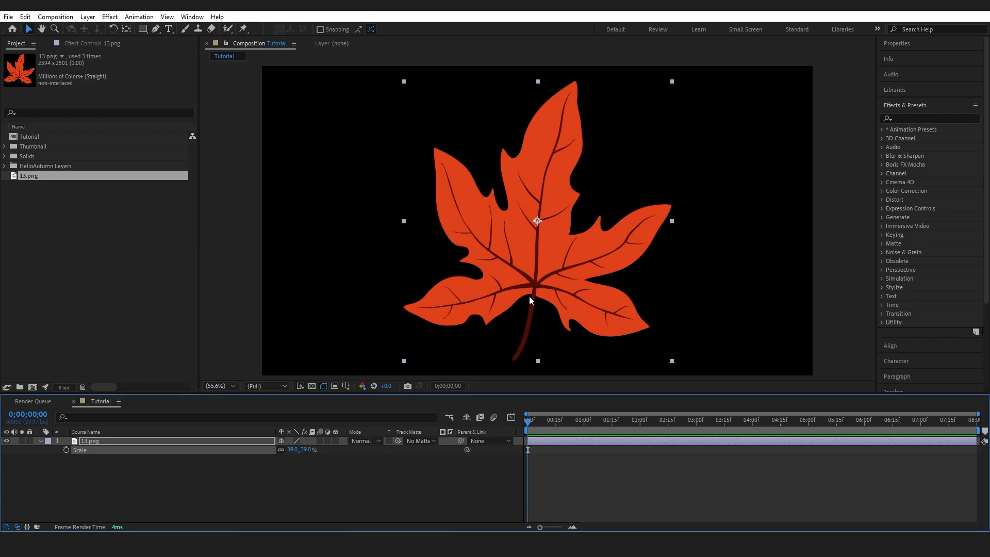
mouse_move(223, 413)
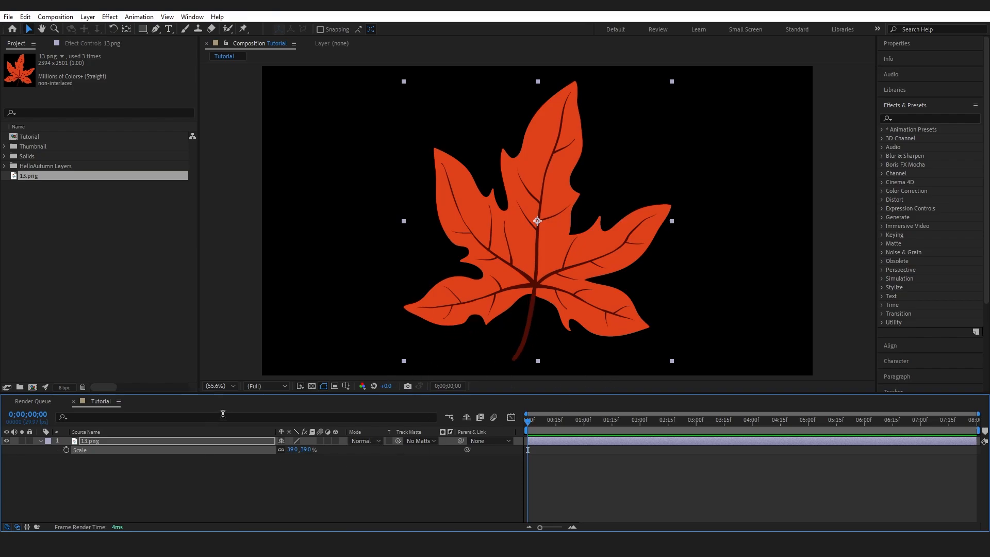
mouse_move(489, 298)
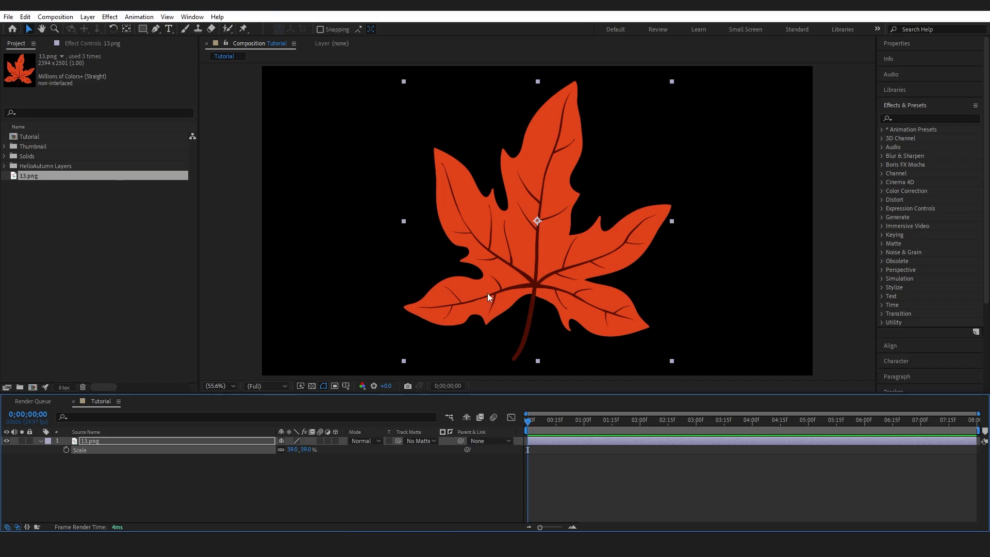
mouse_move(691, 231)
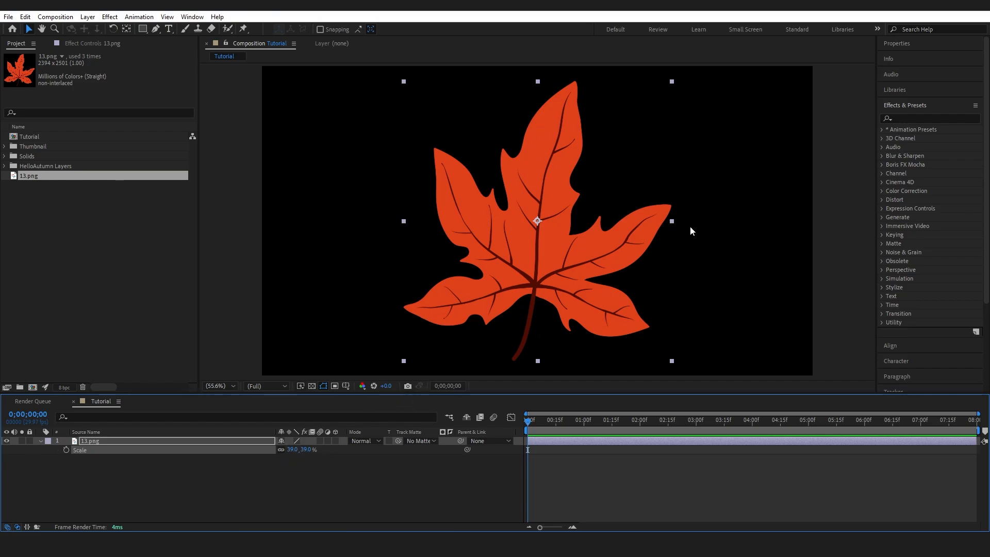
mouse_move(23, 446)
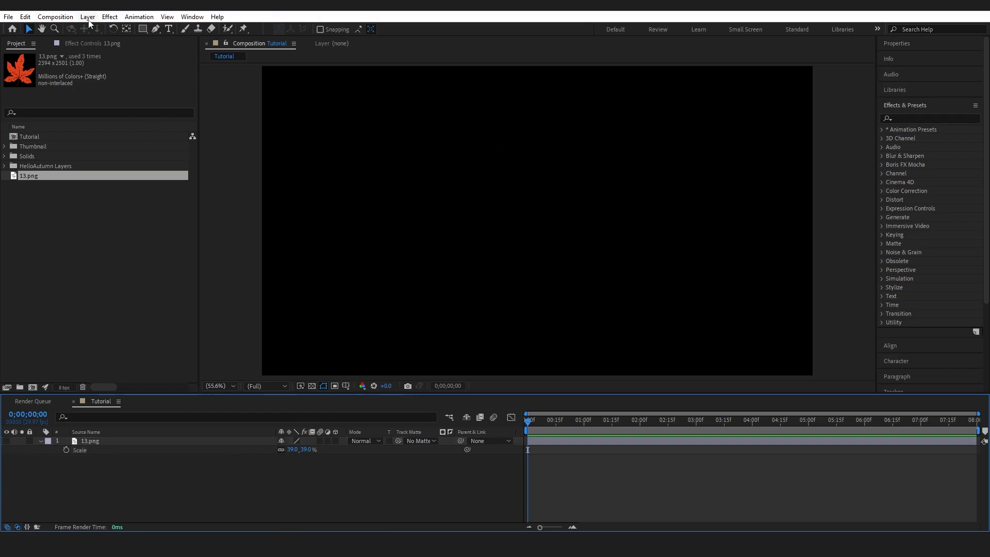
Step: Create a new black solid layer named 'Particle Layer'
click(87, 16)
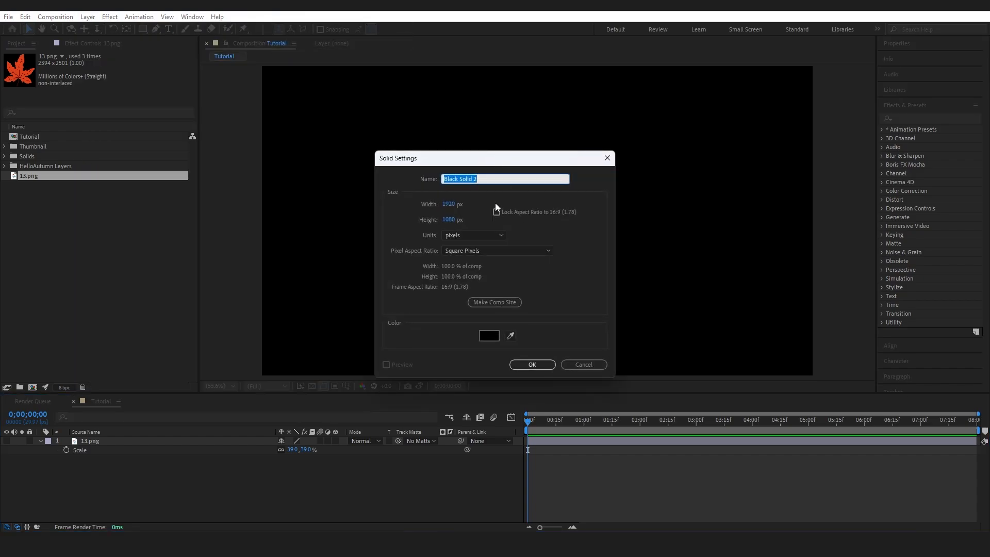
text(Particle L)
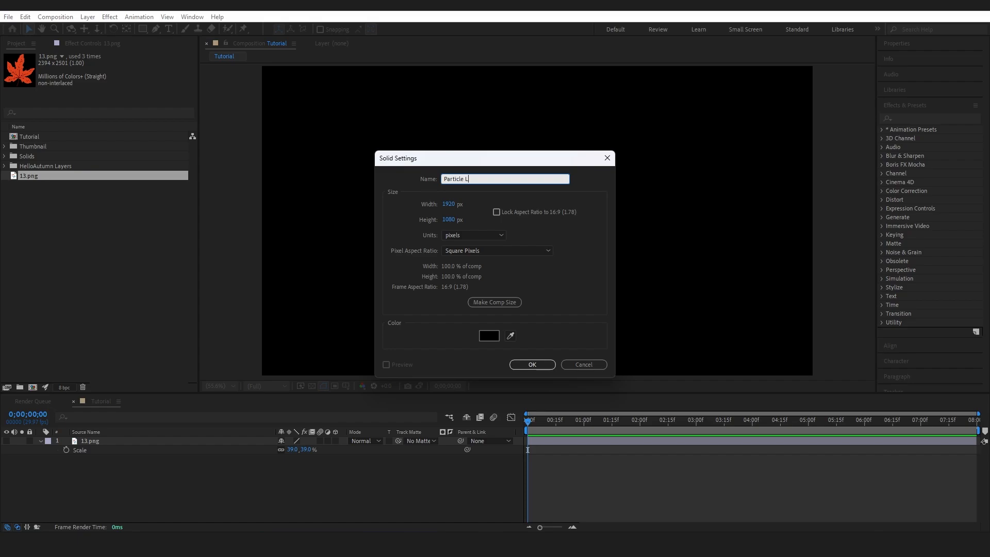
click(531, 364)
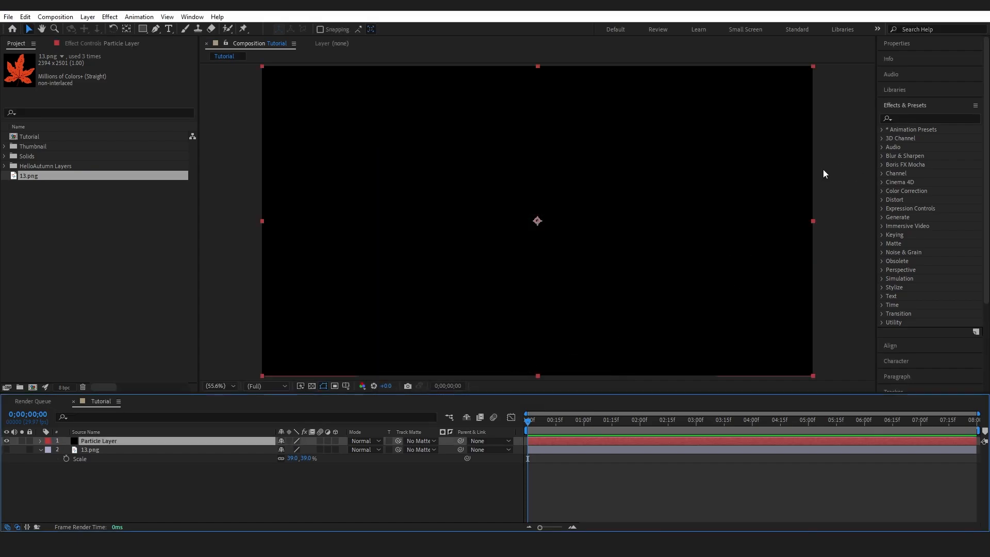
Step: Find CC Particle World in Effects & Presets by searching 'cc part'
click(922, 118)
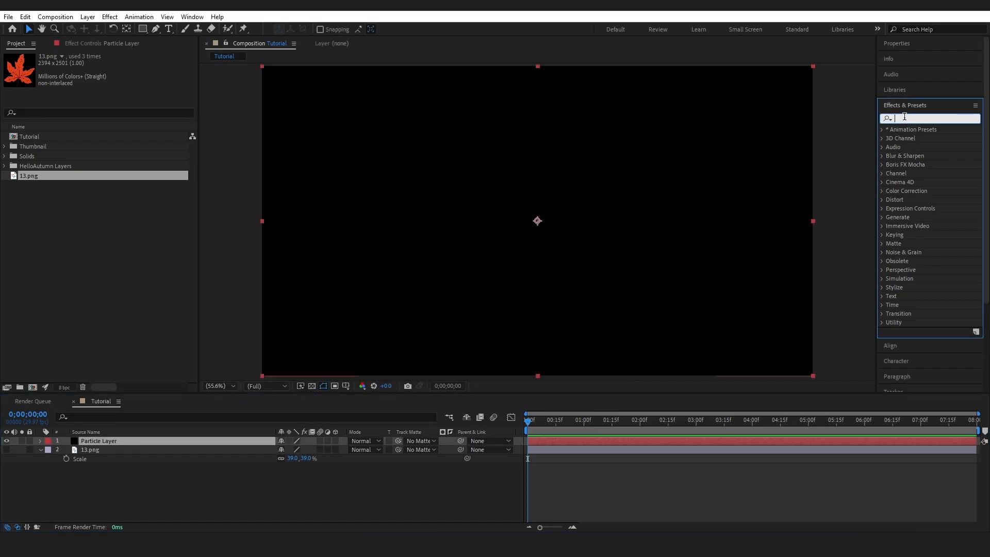
text(cc part)
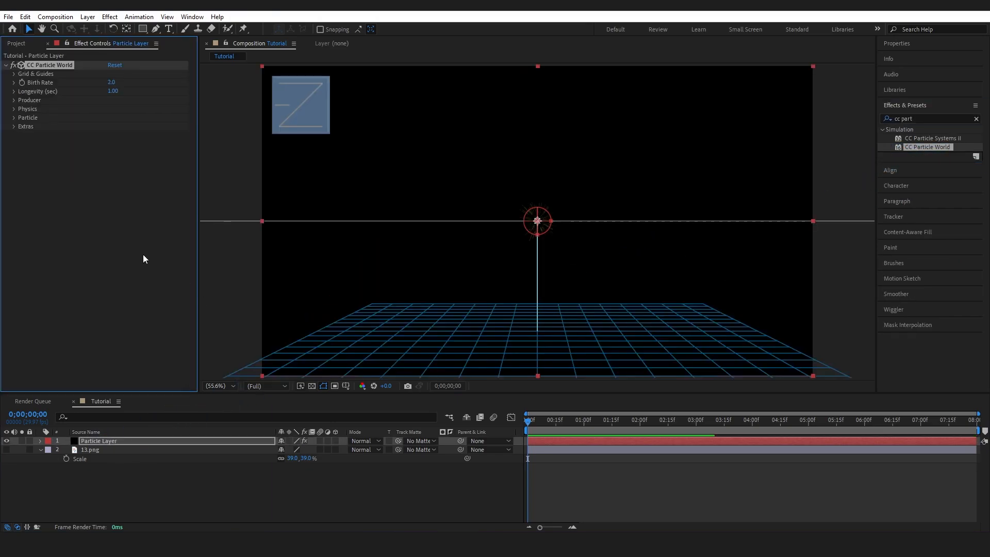
mouse_move(590, 203)
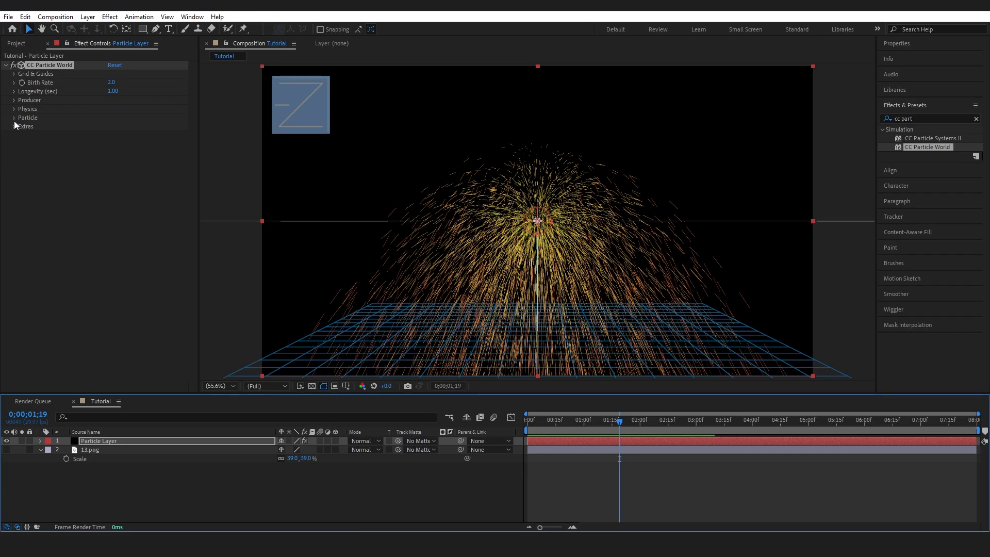
Step: Set Particle Type to Textured QuadPolygon with 13.png as the texture layer
click(14, 117)
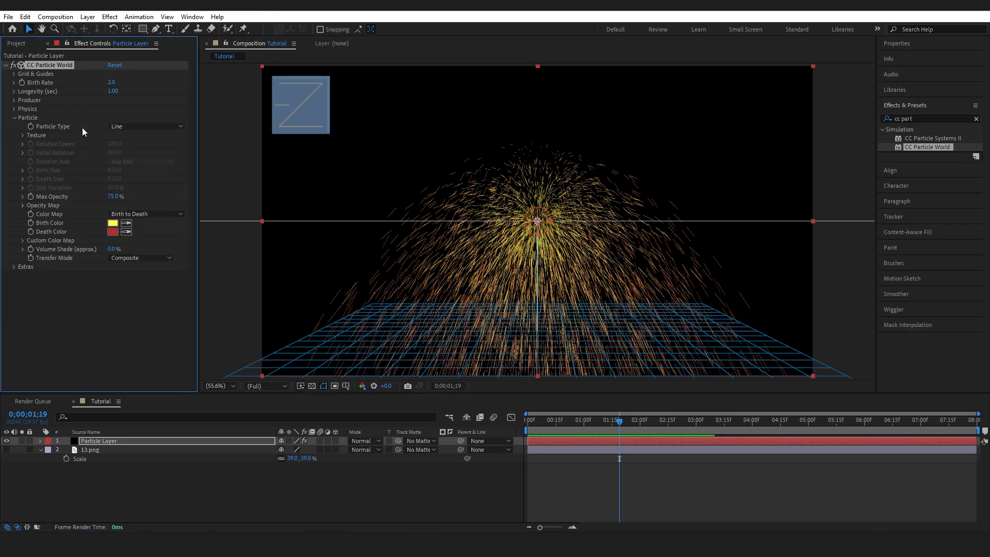
click(146, 126)
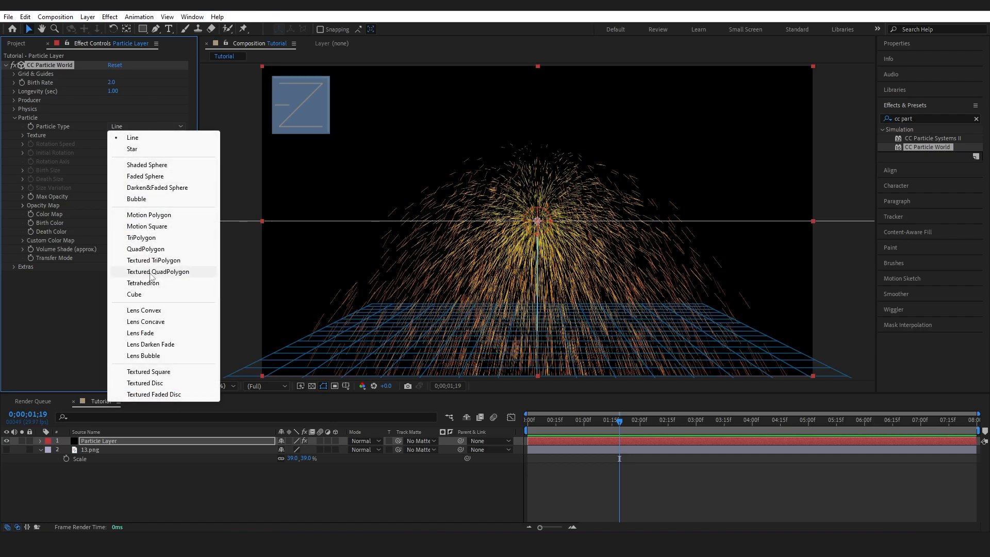
click(158, 271)
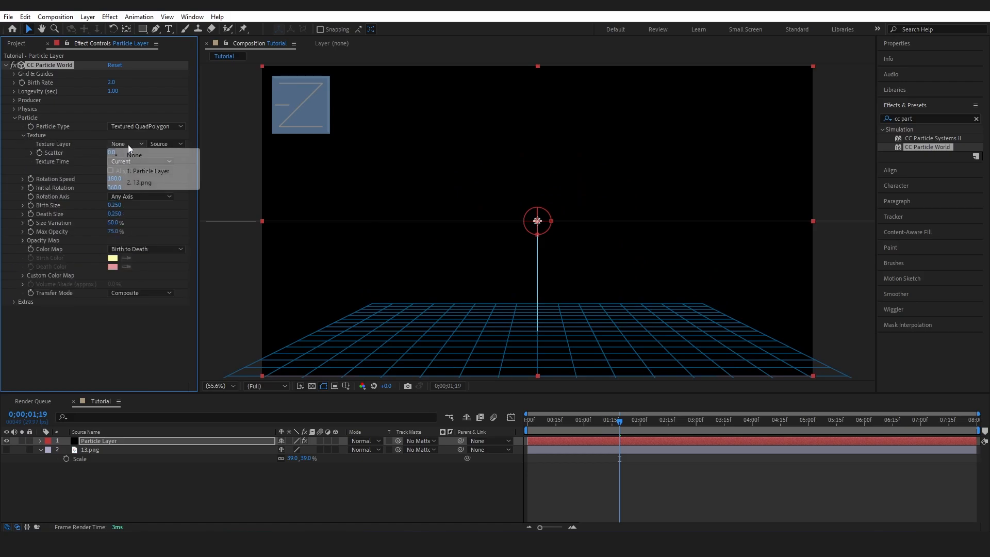
click(140, 181)
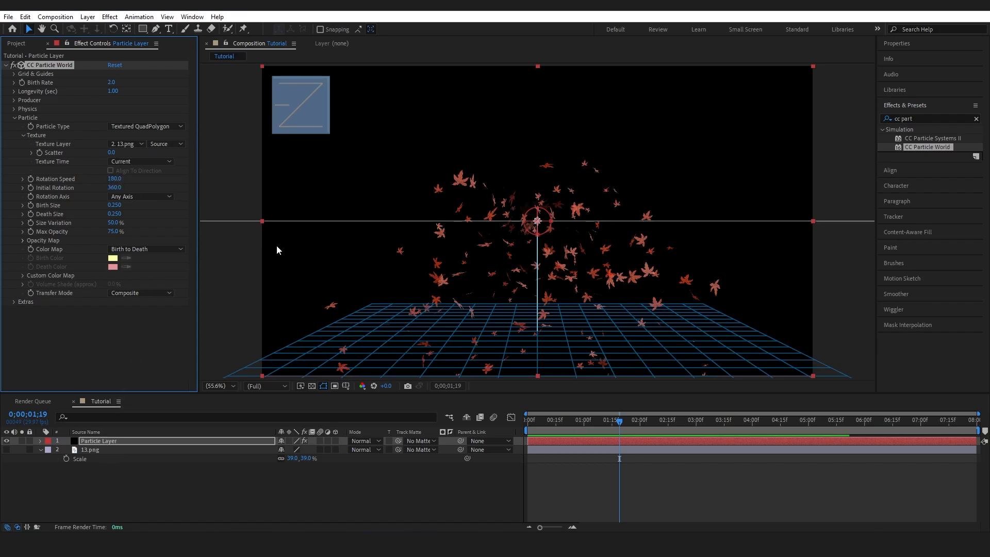
mouse_move(150, 134)
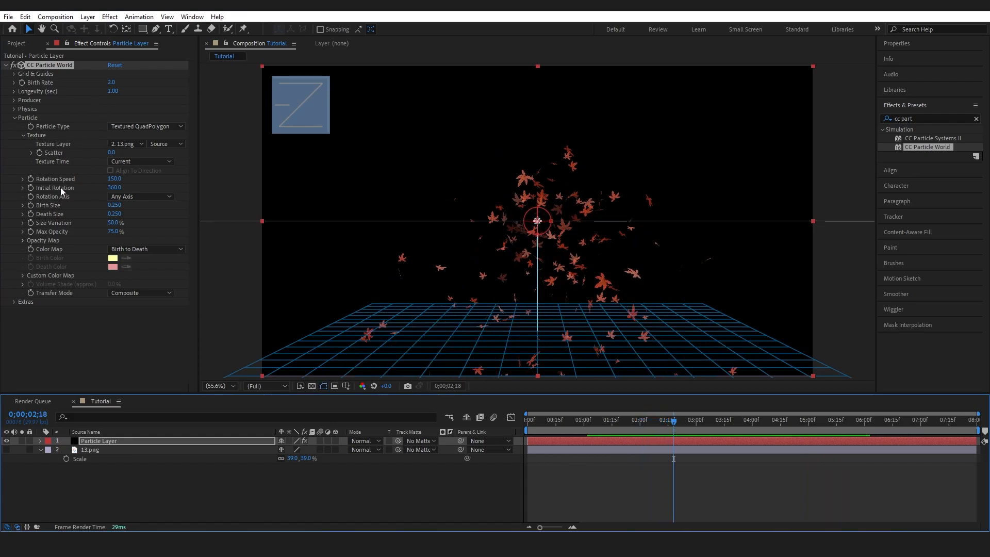
Step: Widen the Producer radius across the frame and set Physics Animation to Twirly
click(13, 118)
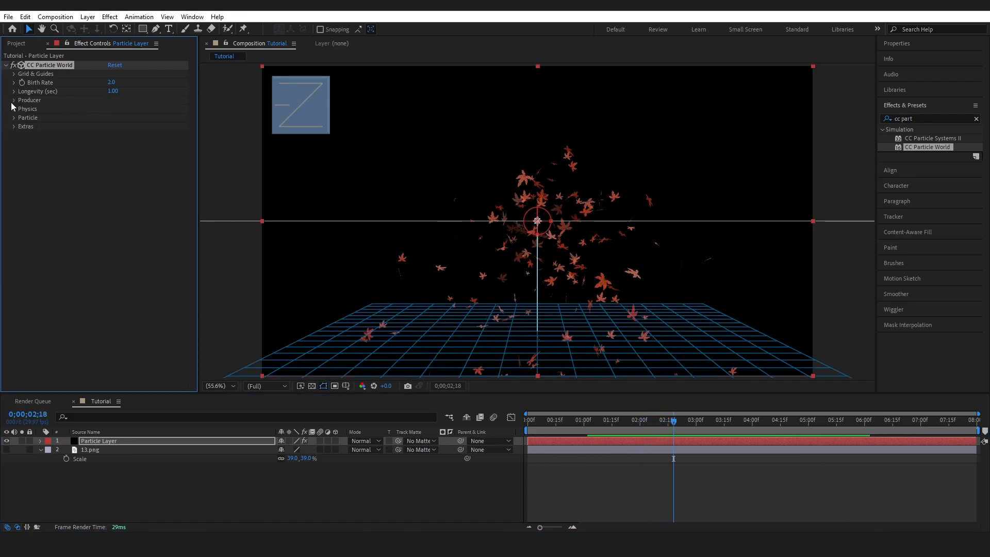
click(13, 100)
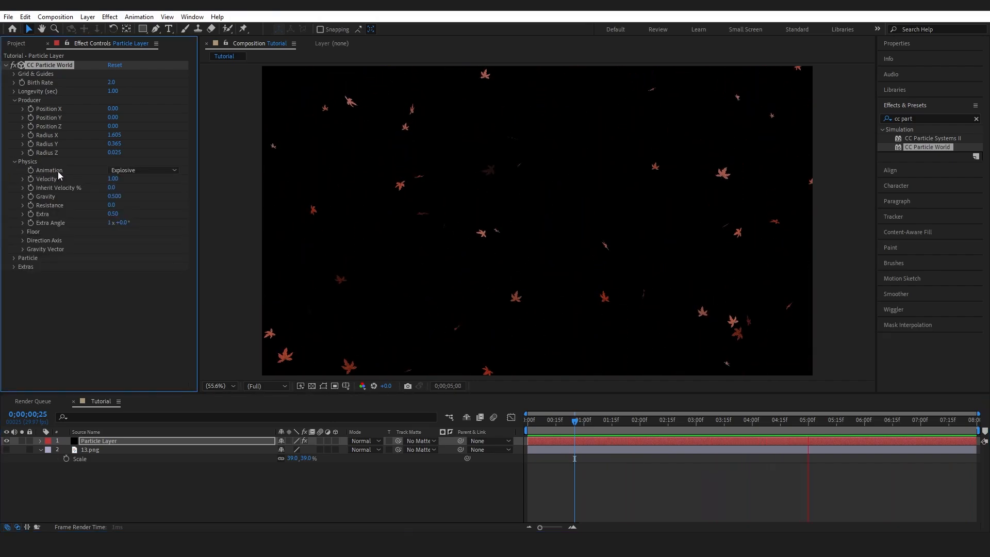
click(143, 169)
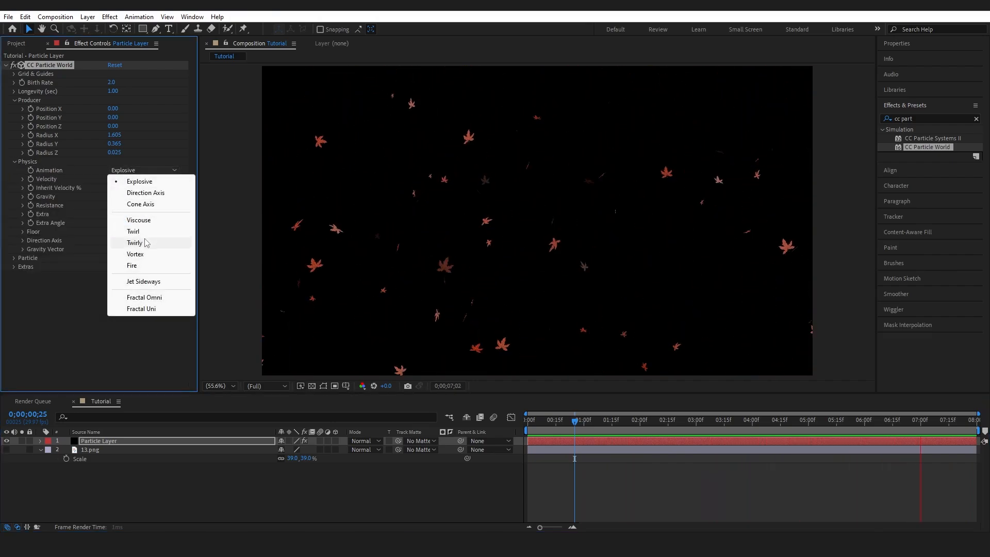
click(134, 242)
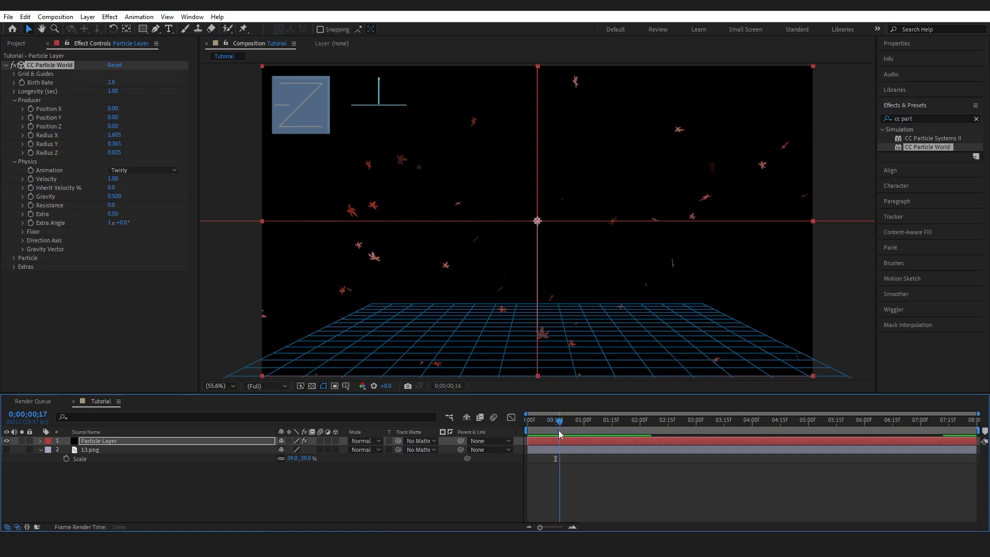
Step: Scrub the timeline to preview the dense storm of falling leaves
click(569, 420)
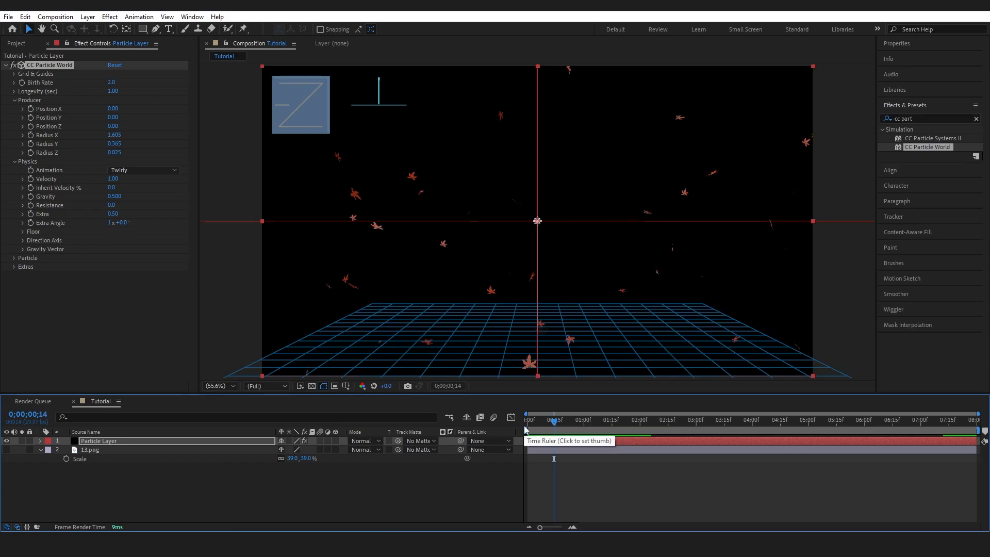
mouse_move(516, 409)
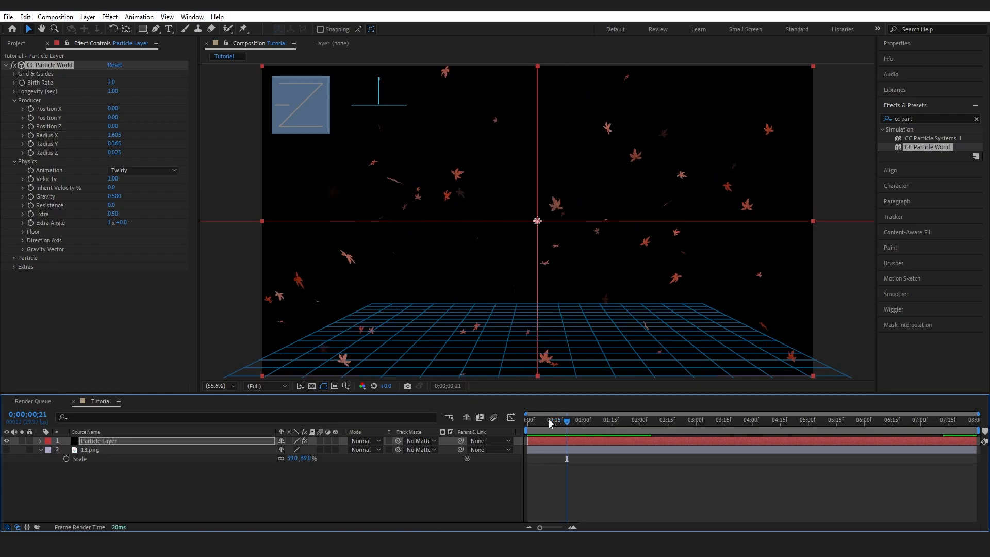
mouse_move(153, 241)
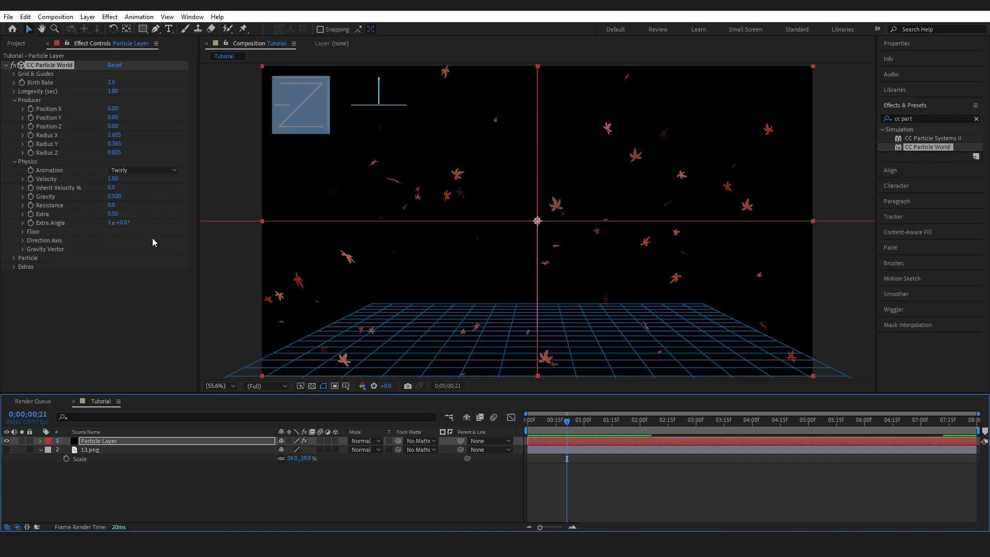
mouse_move(426, 415)
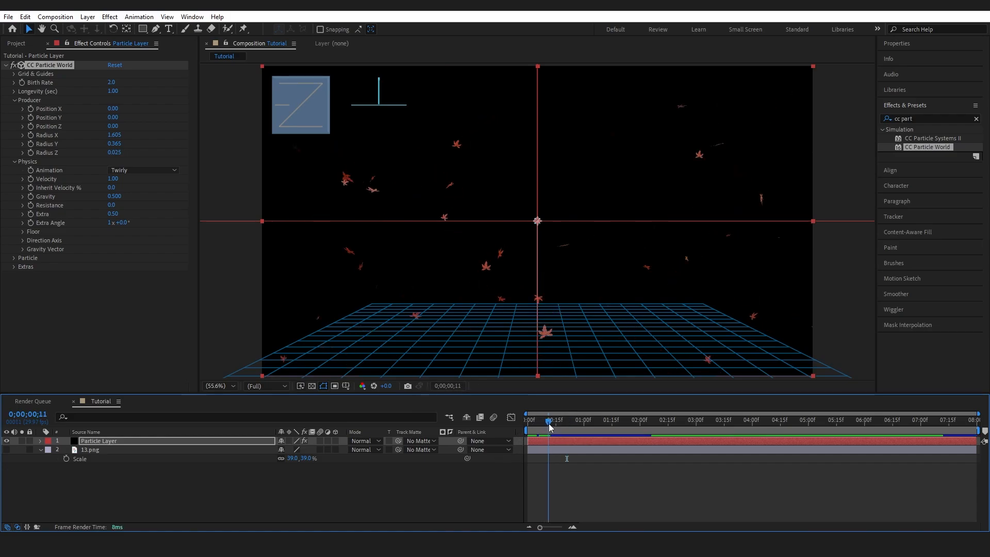
drag(550, 420, 538, 420)
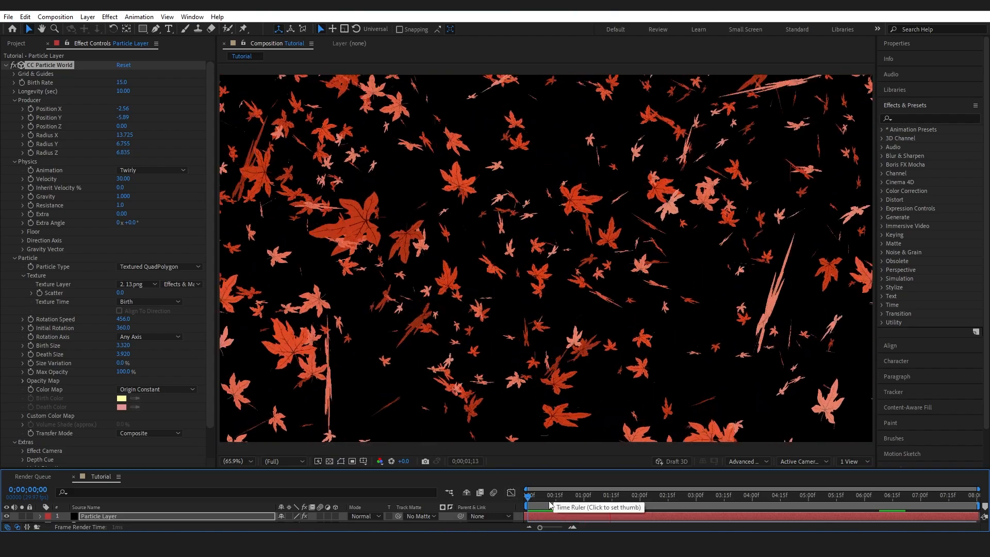
Step: Scrub the start of the animation to preview the sparse leaves at Birth Rate 1.0
click(546, 496)
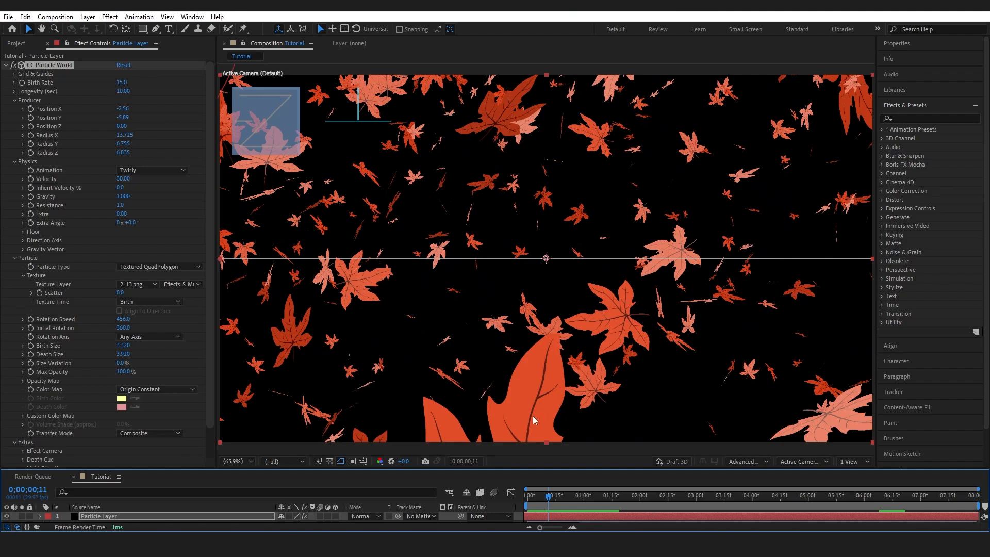
drag(558, 495, 538, 495)
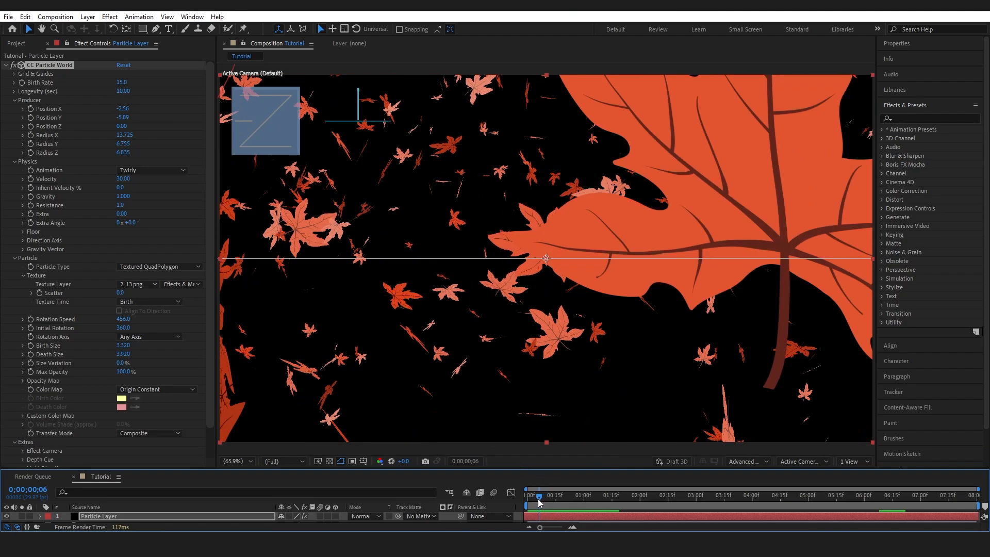
click(539, 494)
text(1)
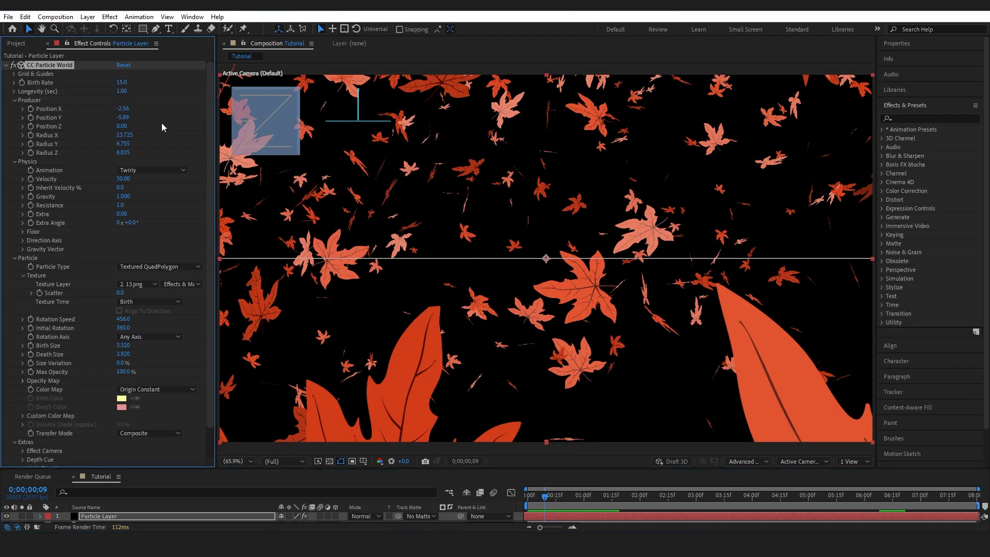
click(524, 503)
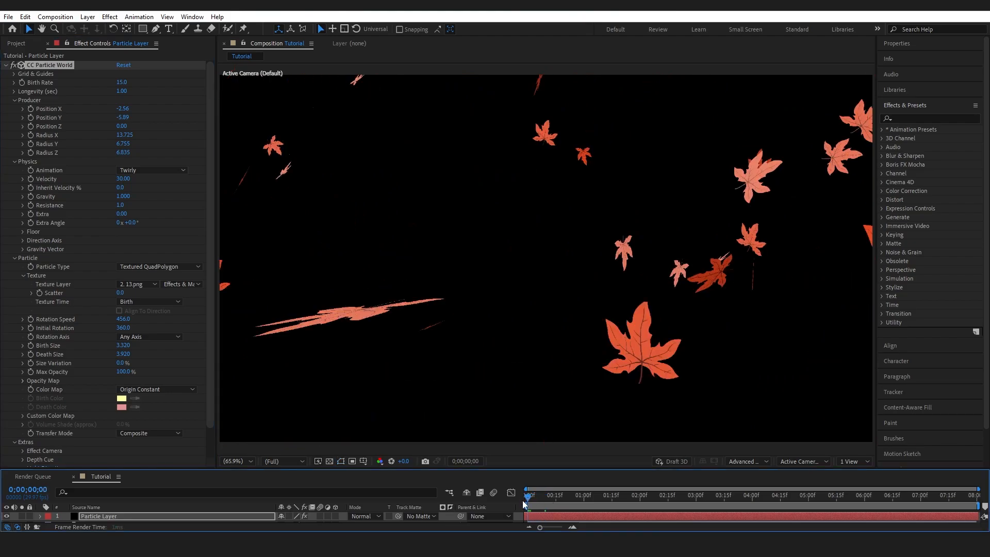
drag(524, 495, 528, 495)
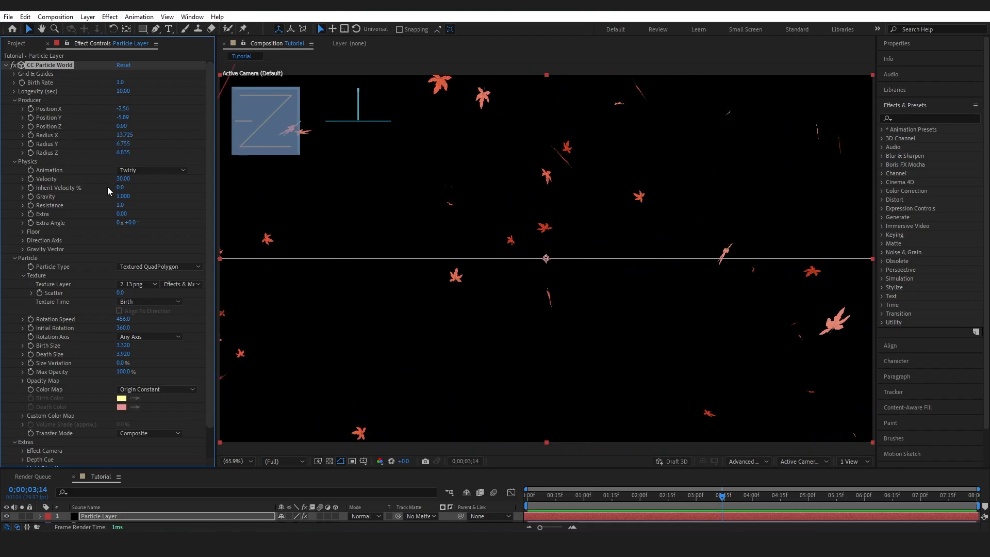
click(125, 135)
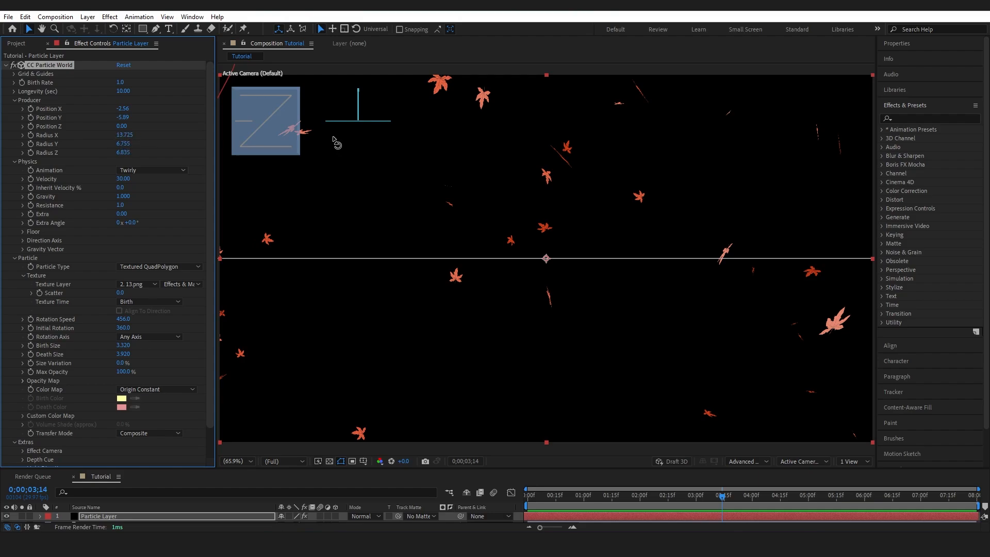
mouse_move(201, 240)
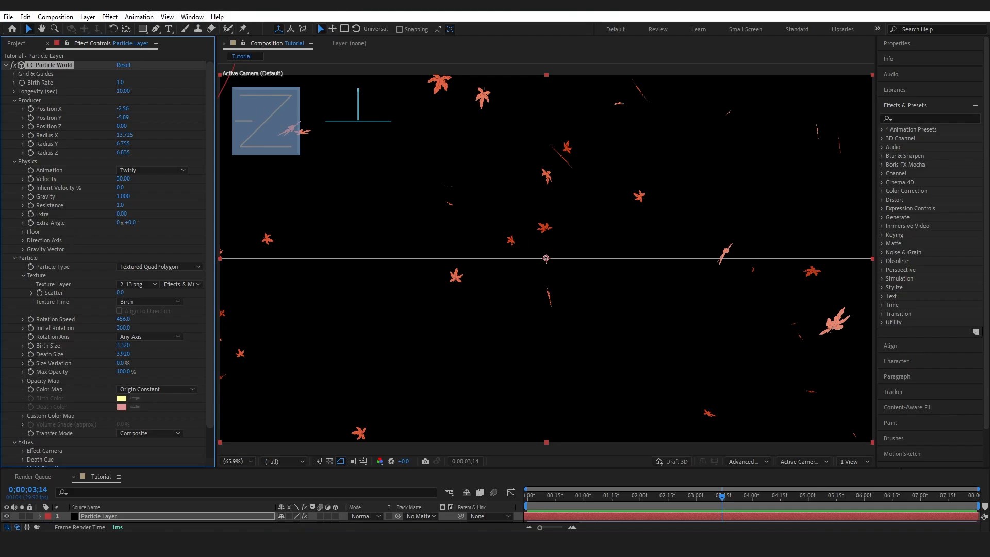
mouse_move(193, 75)
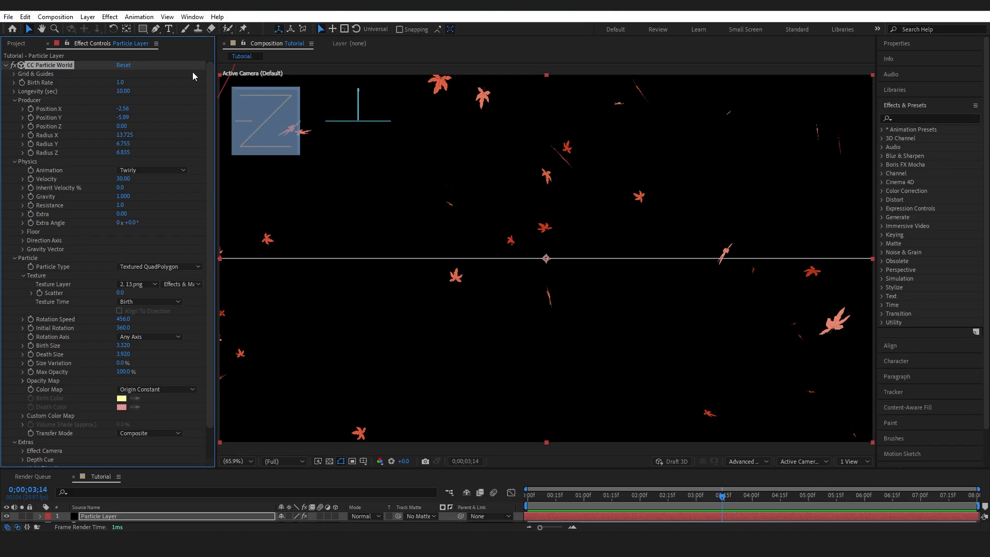
mouse_move(496, 305)
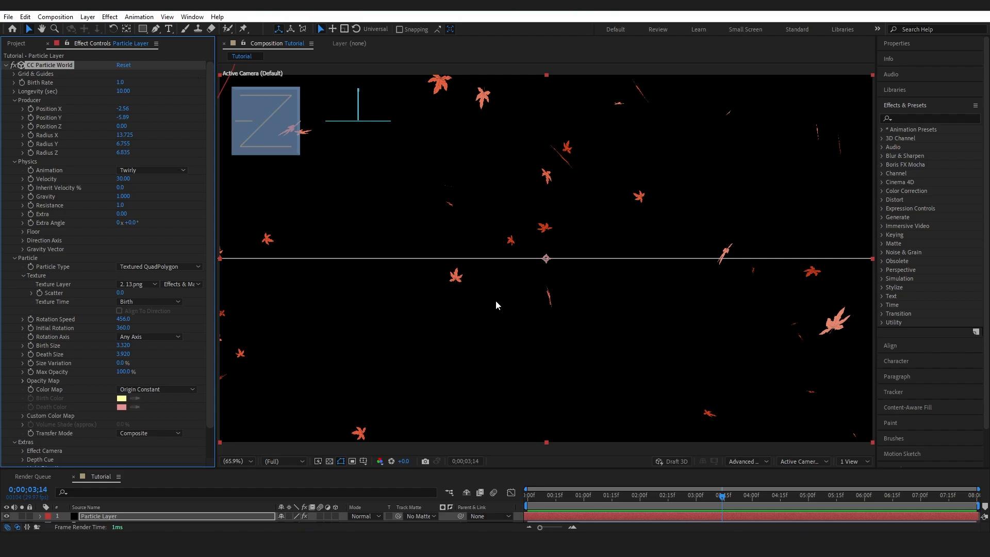
mouse_move(518, 246)
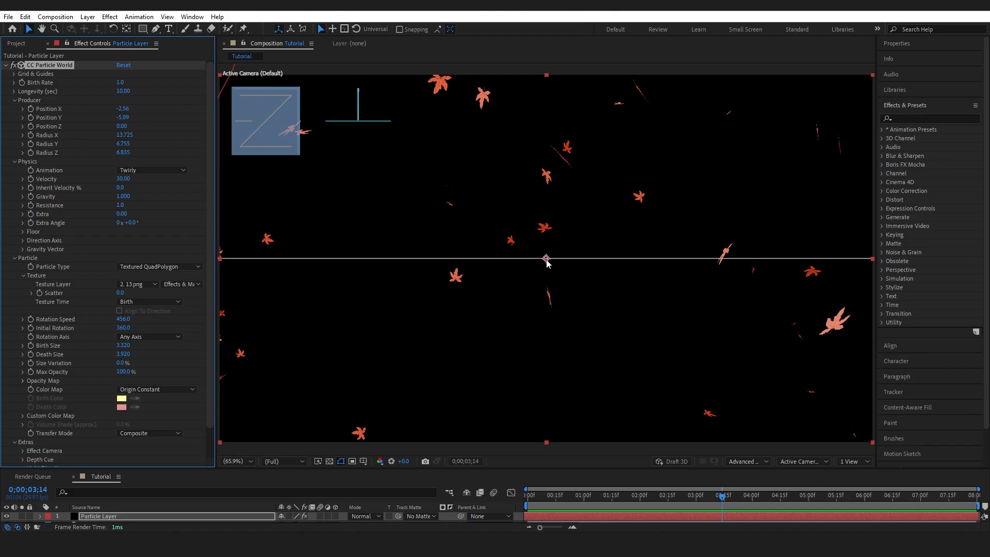
mouse_move(509, 92)
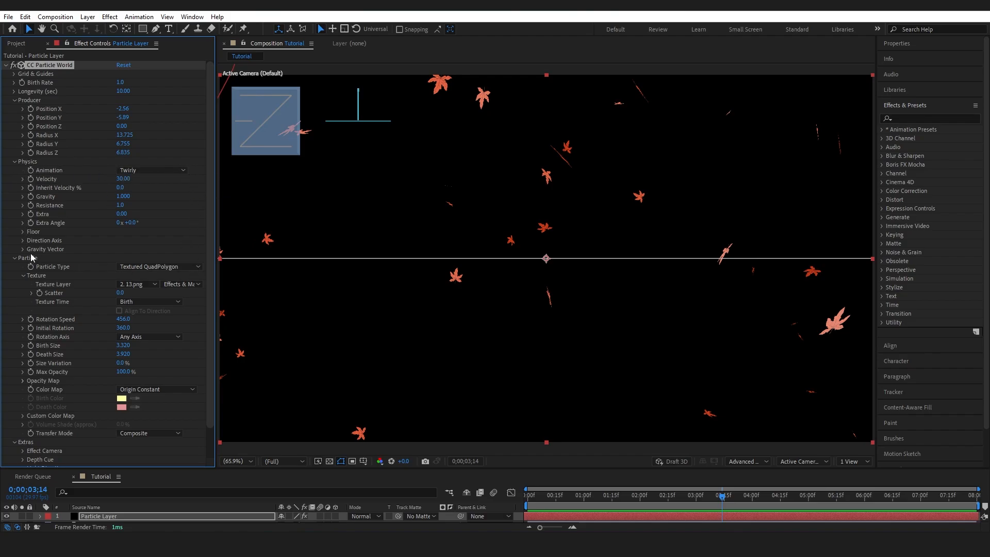
mouse_move(219, 171)
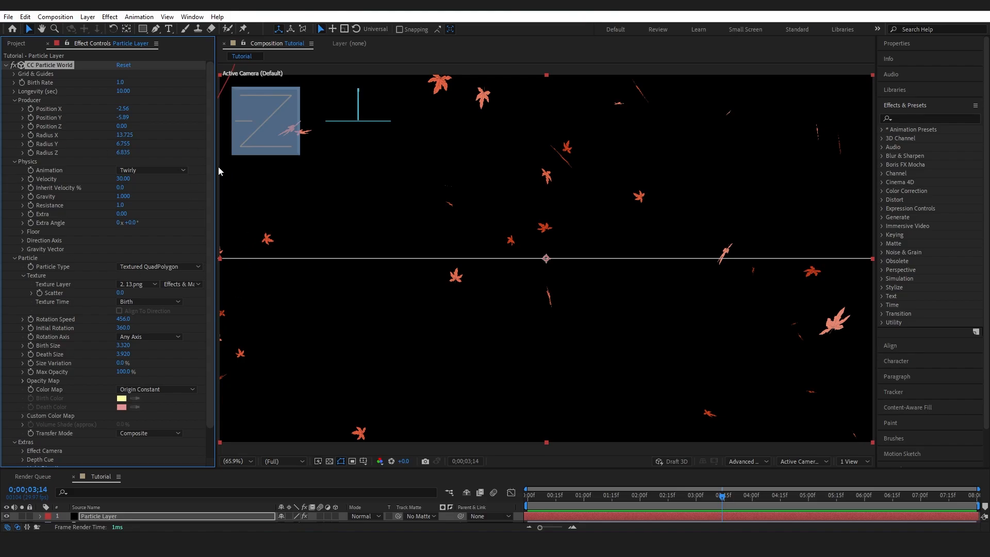
mouse_move(194, 176)
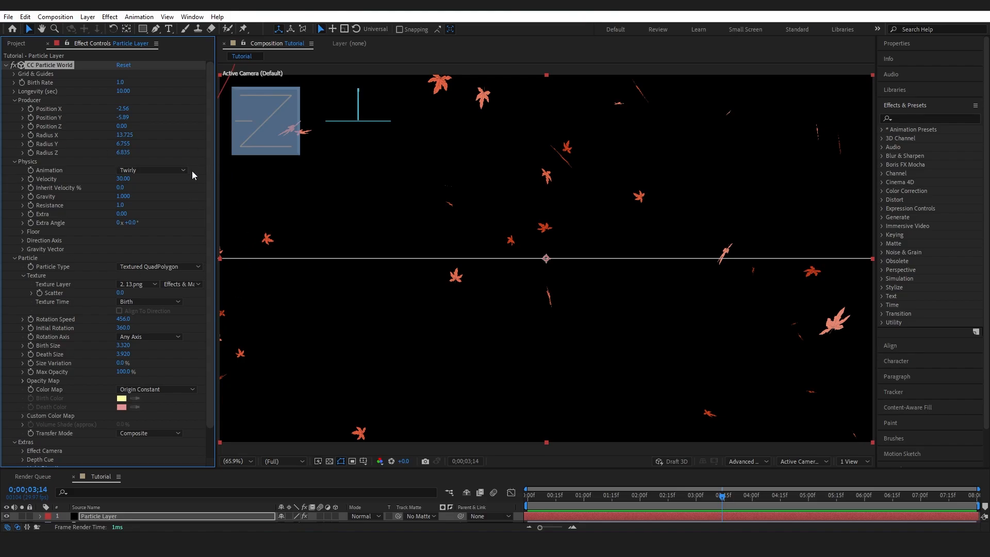
mouse_move(178, 203)
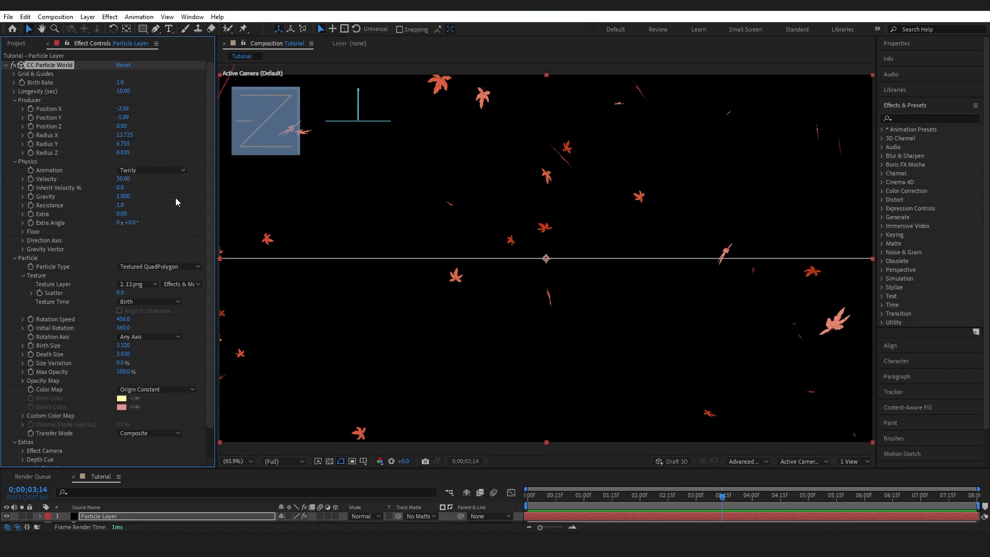
mouse_move(164, 251)
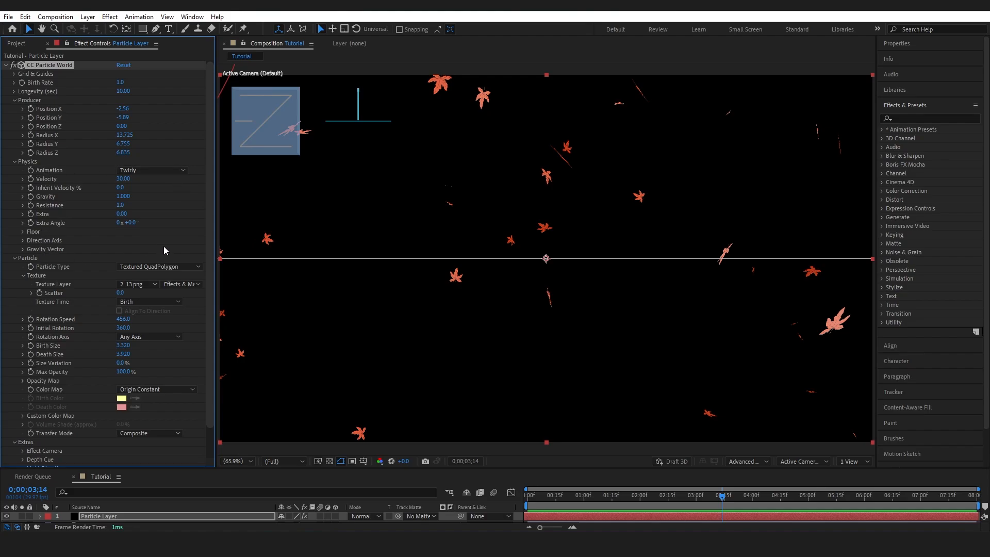
mouse_move(164, 249)
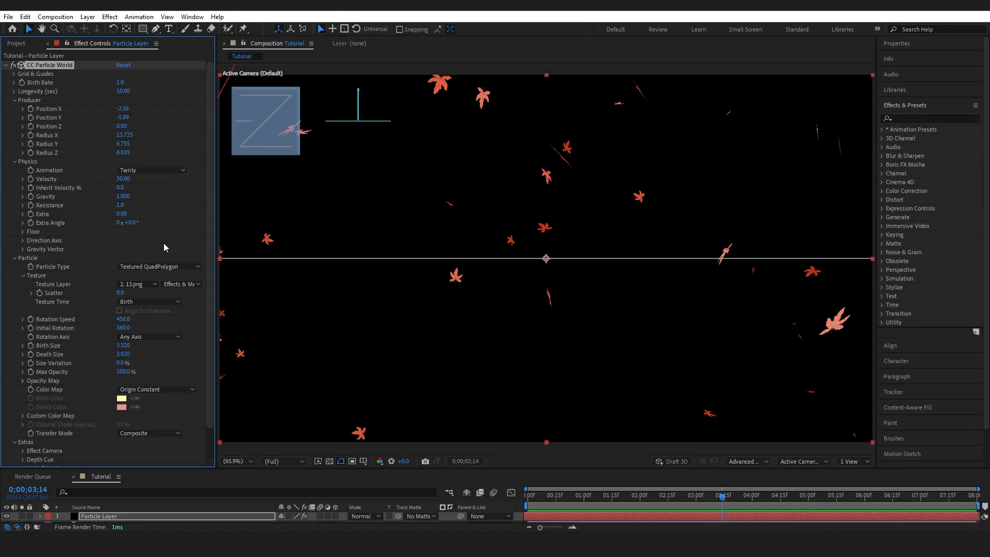
mouse_move(149, 189)
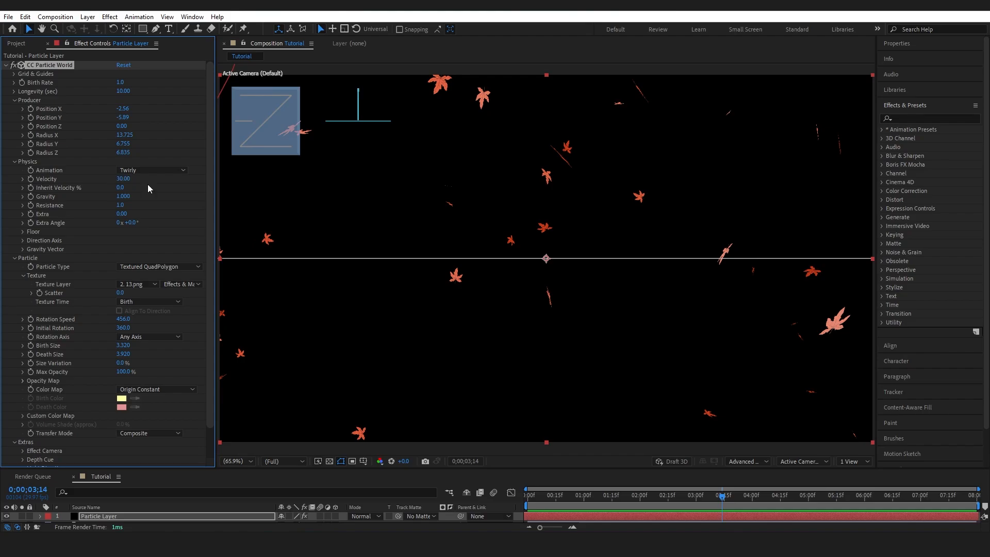
click(549, 495)
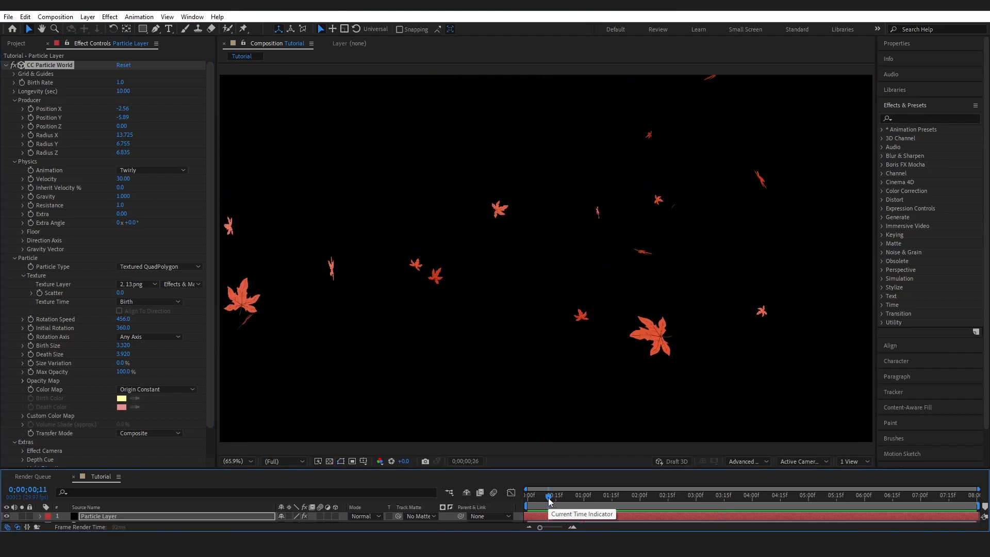
drag(550, 500, 556, 500)
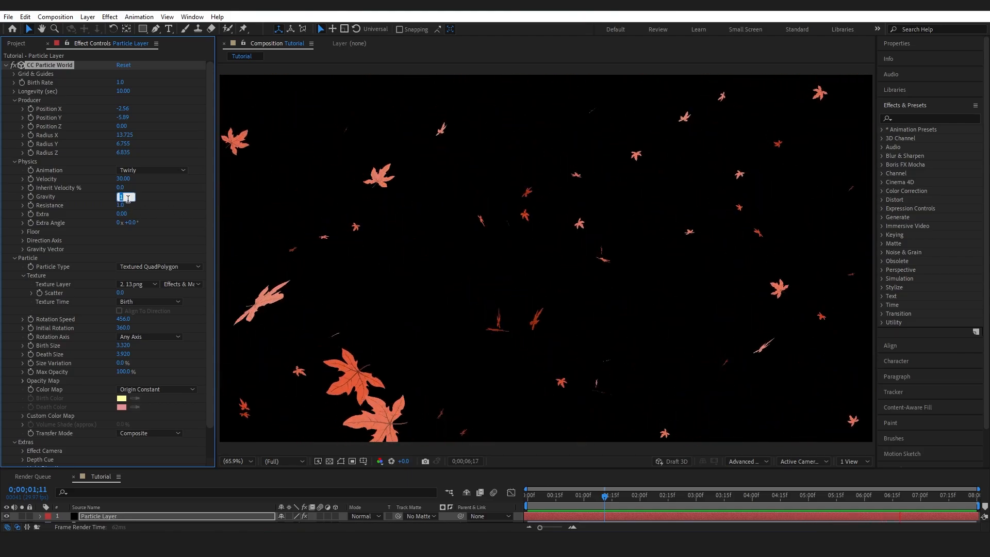
text(-1.000)
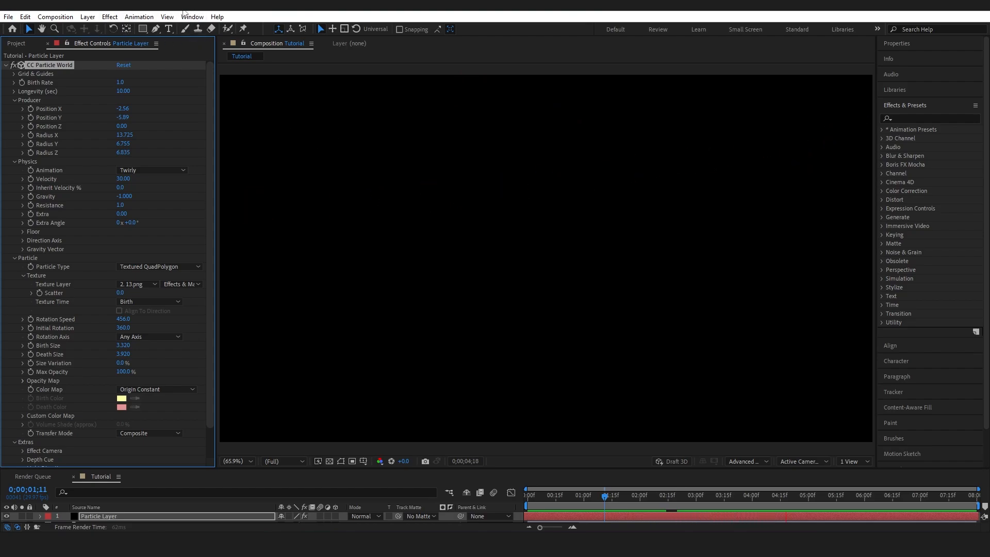
right_click(466, 249)
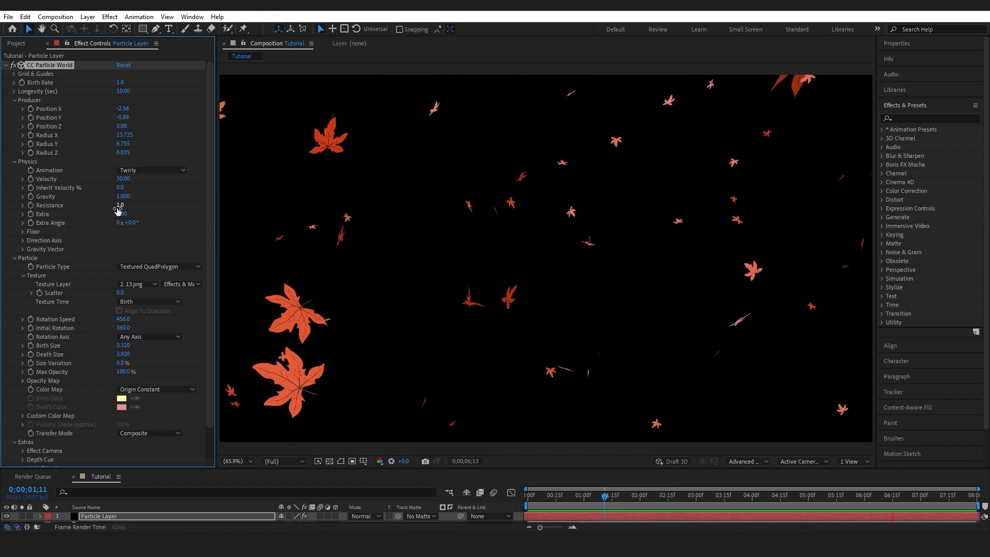
Step: Expand the Direction Axis group to tilt Axis Y to -0.482
click(124, 204)
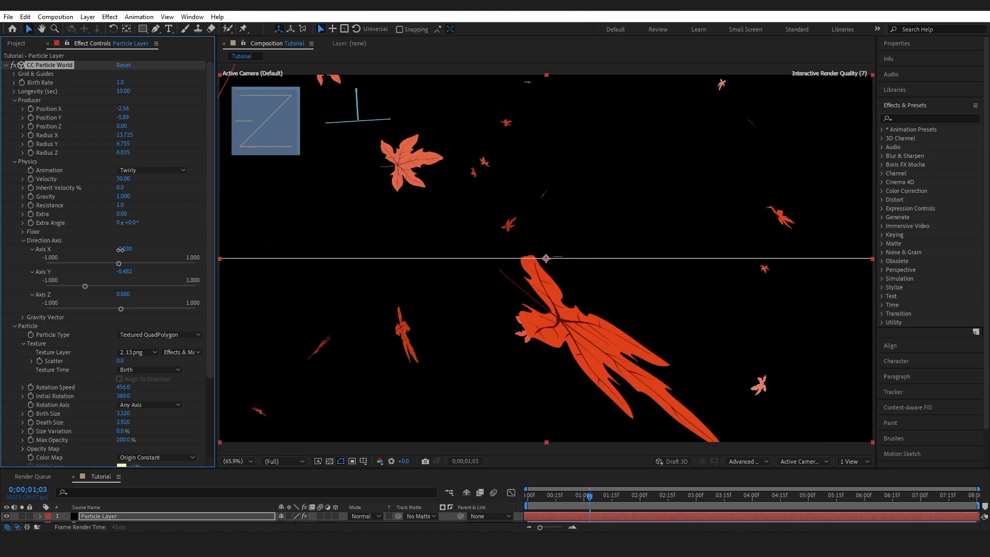
Step: Test Direction Axis X and Y values, return Axis Y to -0.462, and collapse the group
drag(125, 248, 128, 249)
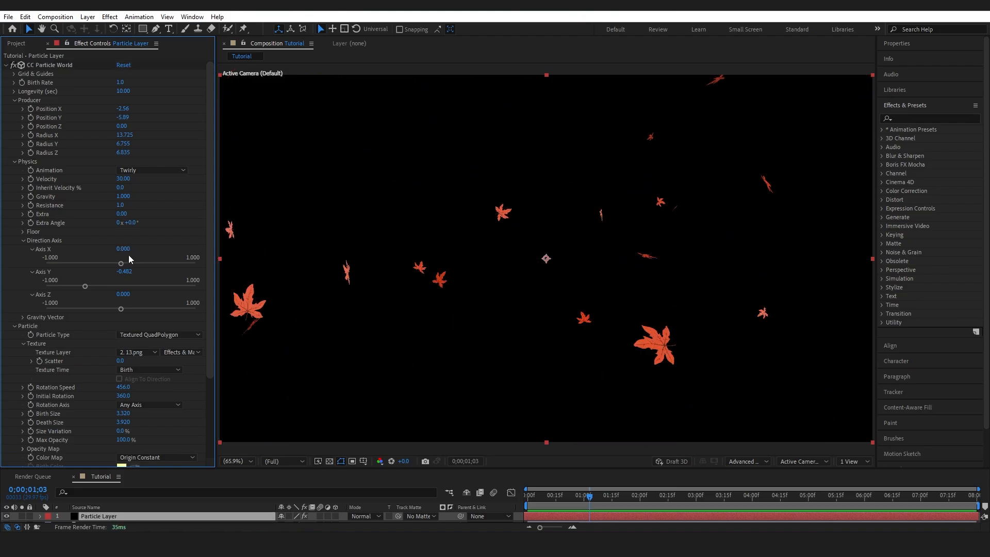
drag(85, 286, 103, 286)
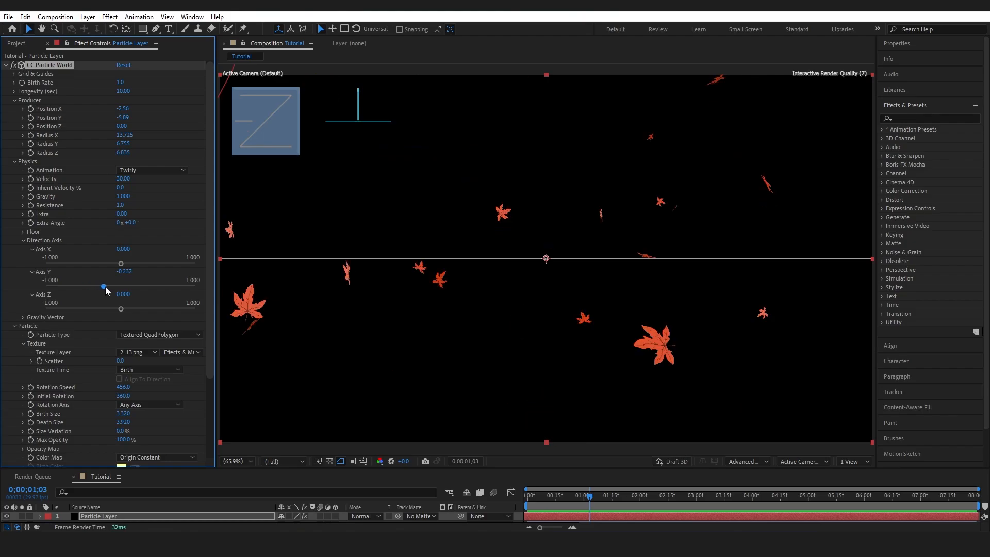
drag(103, 285, 130, 286)
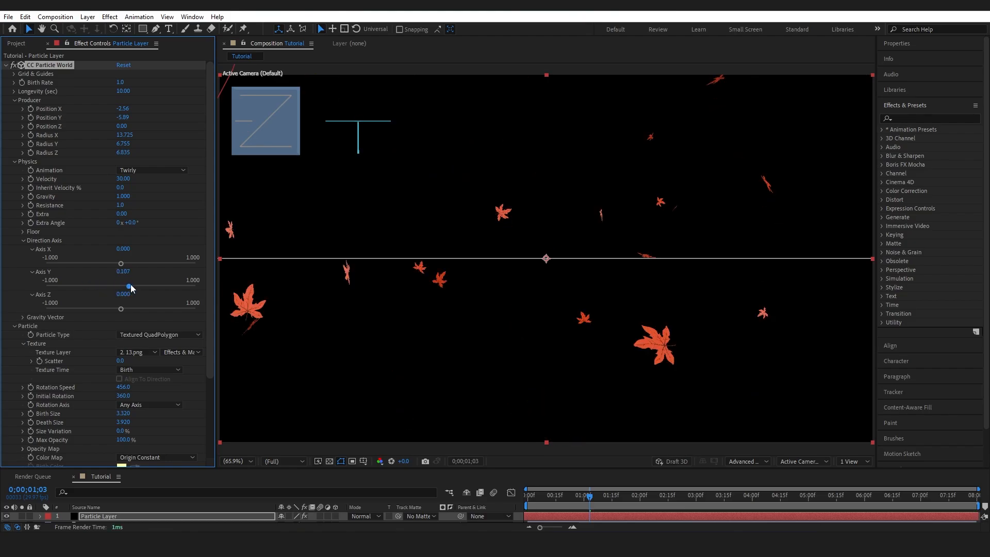
drag(130, 288, 83, 286)
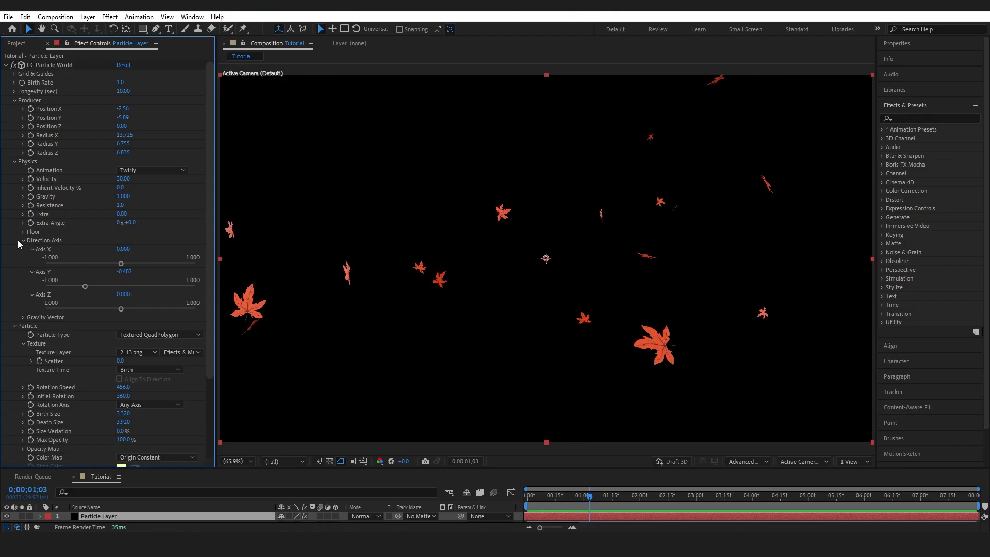
click(23, 240)
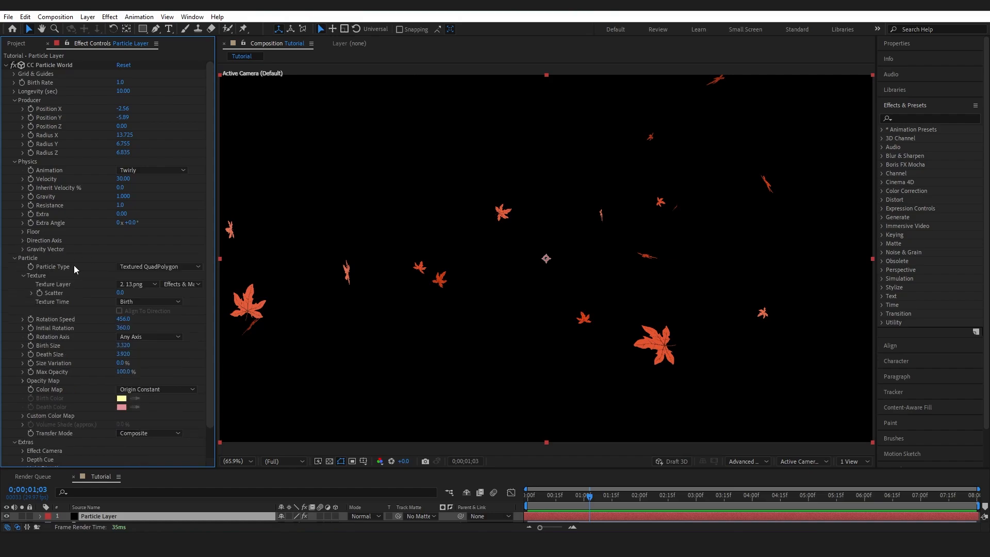
mouse_move(179, 329)
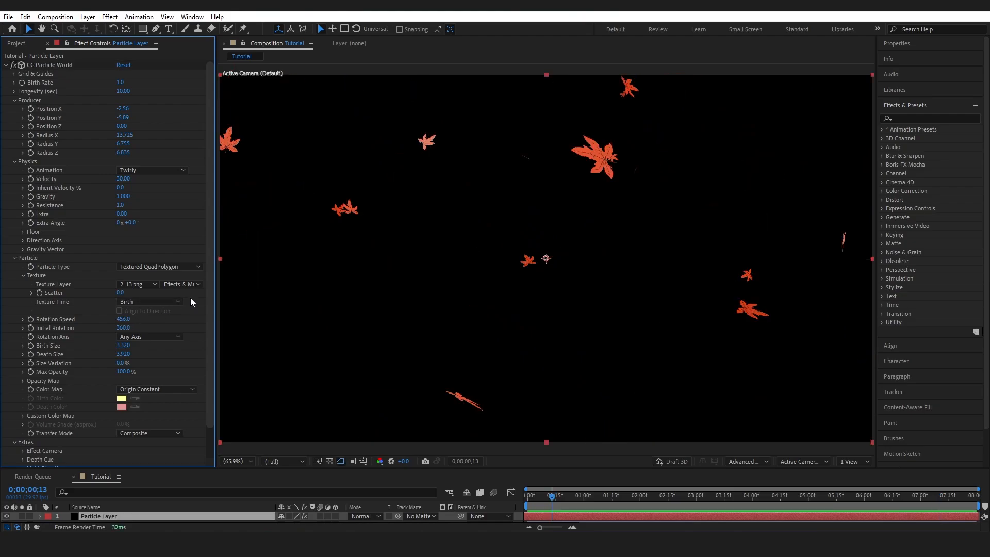
mouse_move(204, 294)
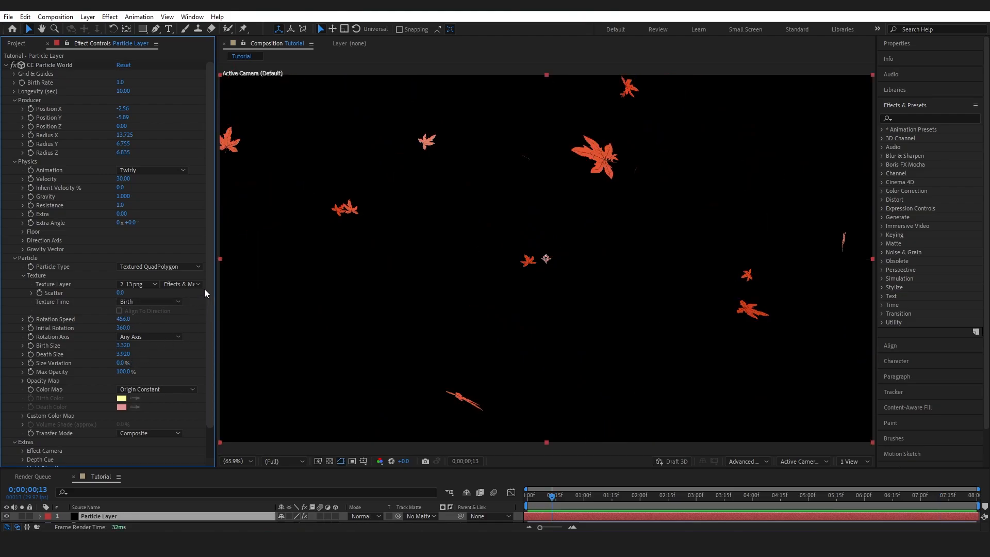
Step: Scroll to Birth Size and scrub the timeline to preview the tiny leaves
scroll(down, 3)
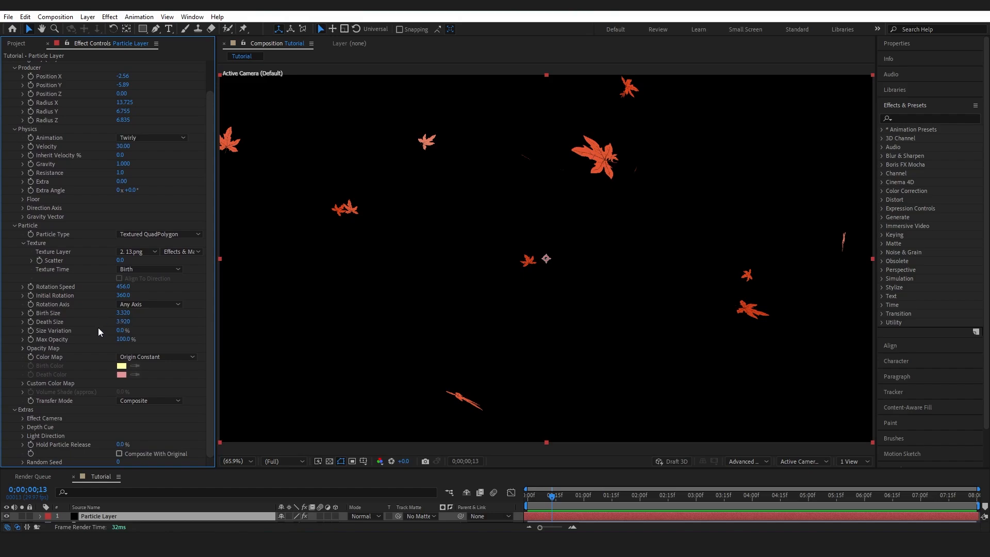
mouse_move(142, 325)
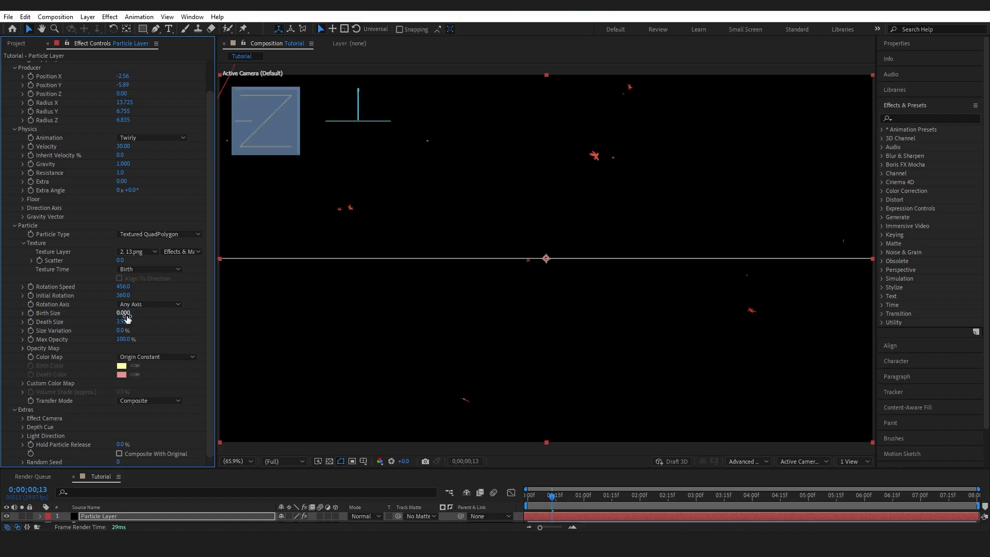
drag(553, 495, 622, 495)
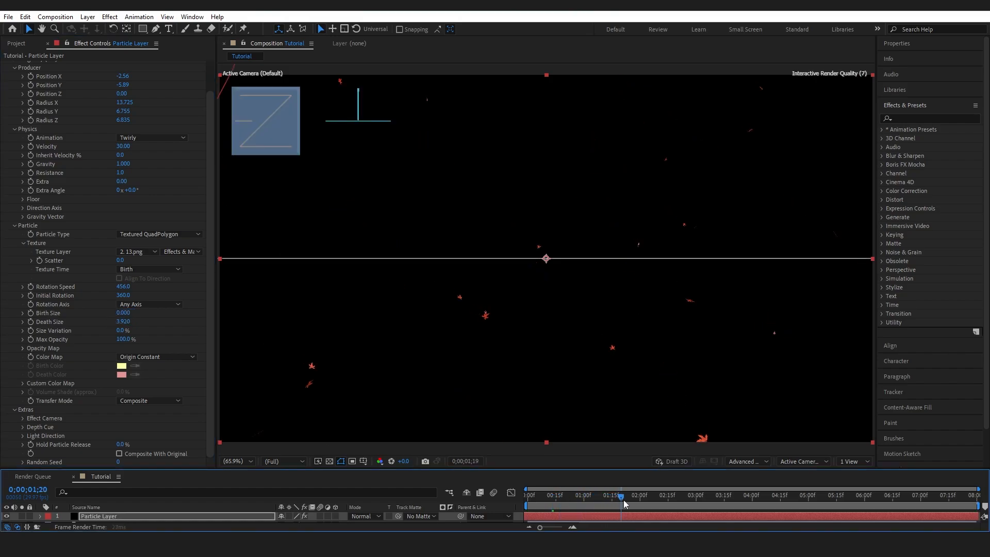
drag(622, 503, 707, 504)
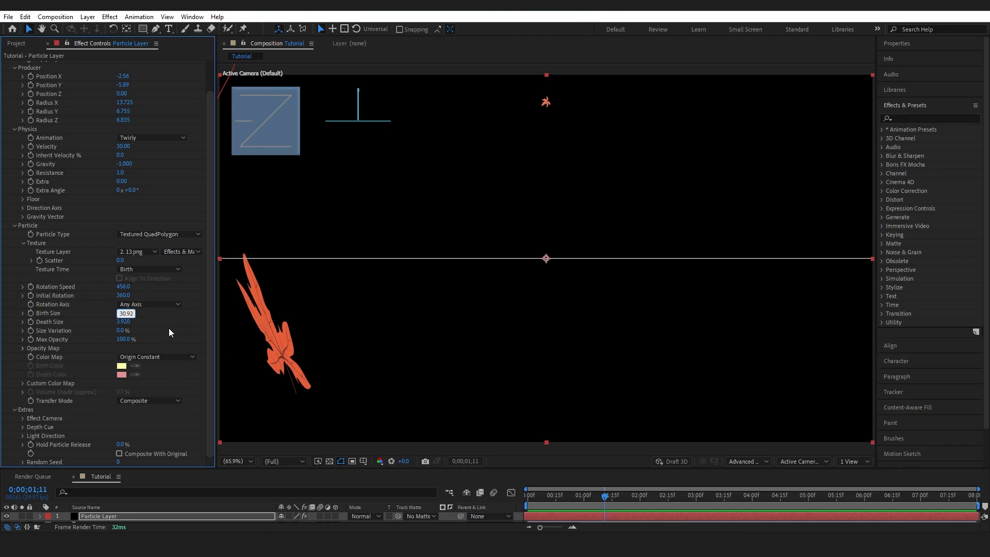
mouse_move(134, 333)
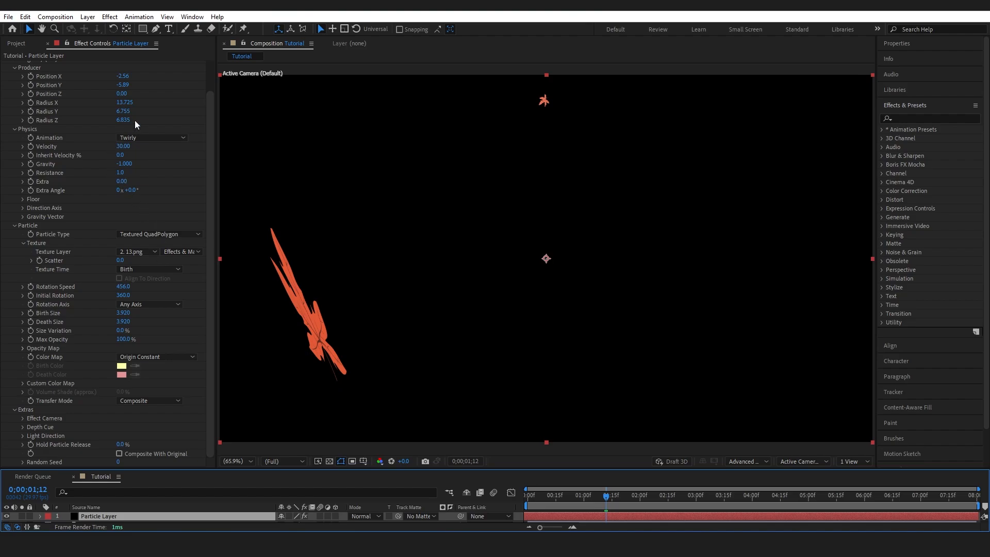
mouse_move(125, 175)
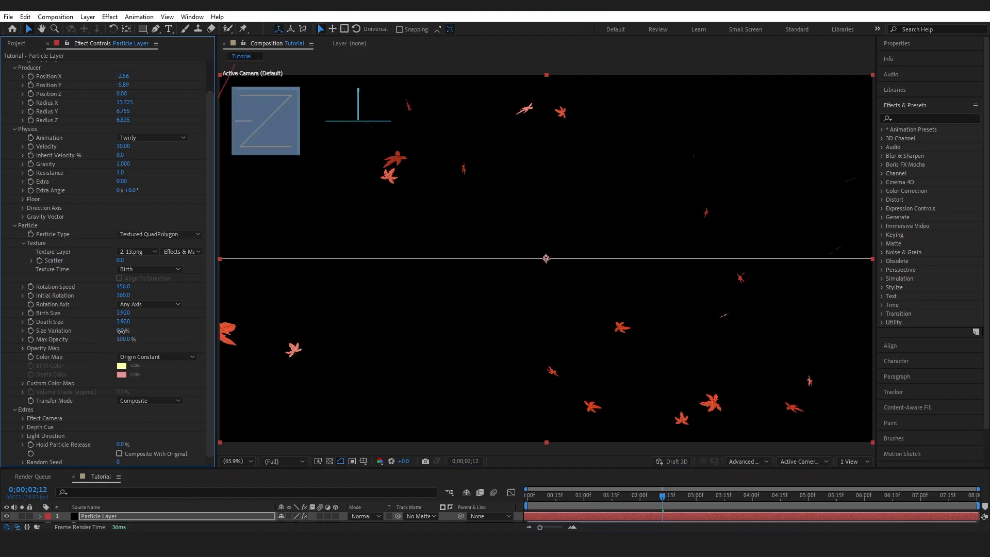
drag(123, 331, 131, 330)
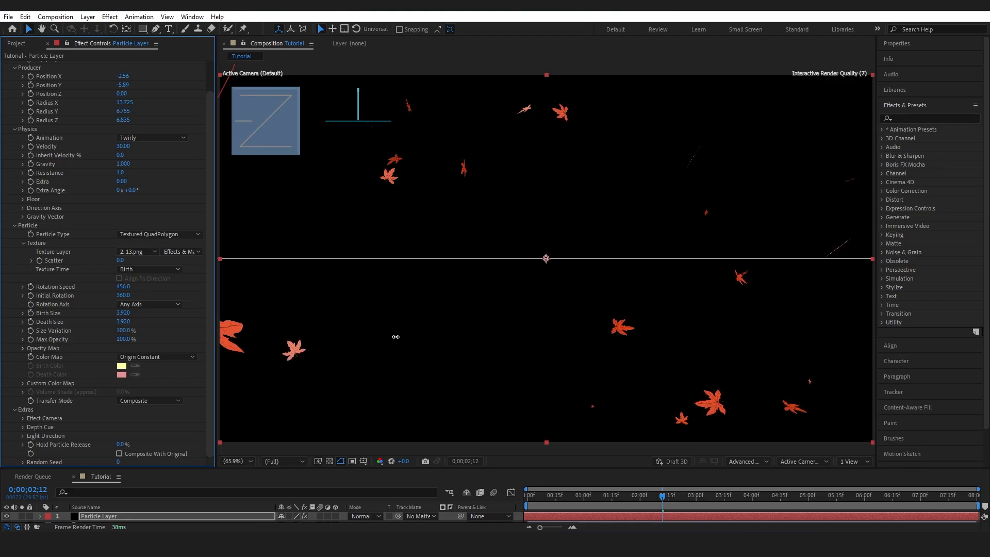
click(124, 330)
text(0)
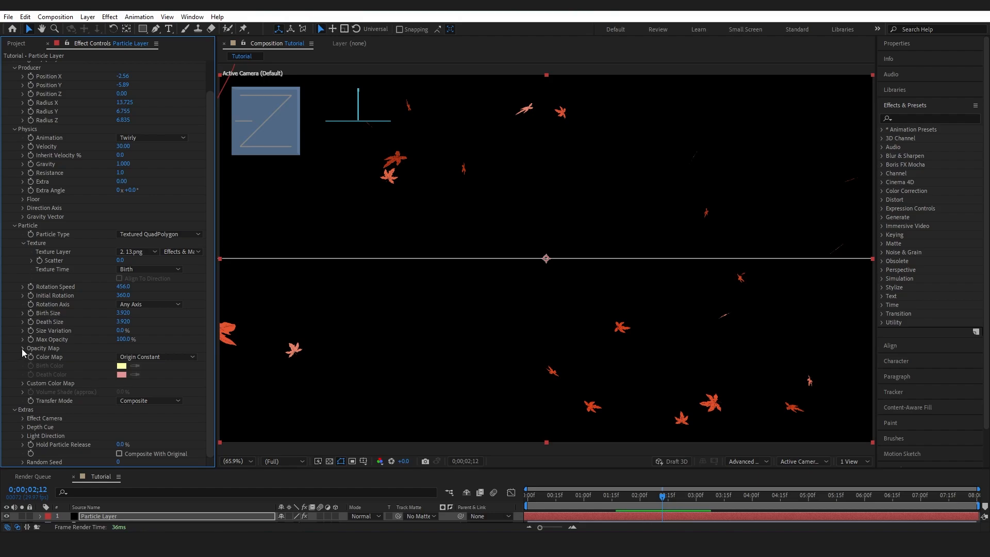
Step: Expand the Opacity Map, preview the leaves, and paint the graph fully solid
click(22, 347)
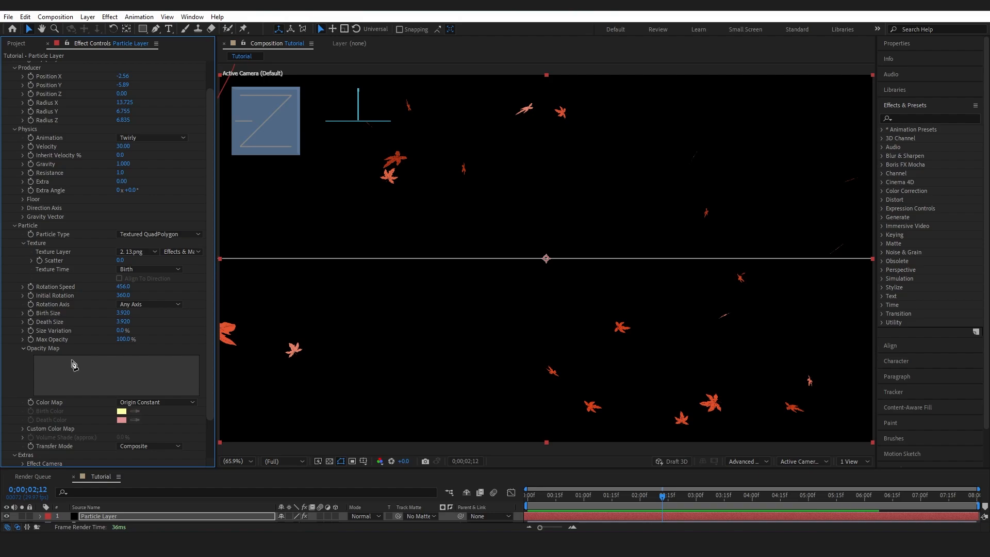
mouse_move(45, 384)
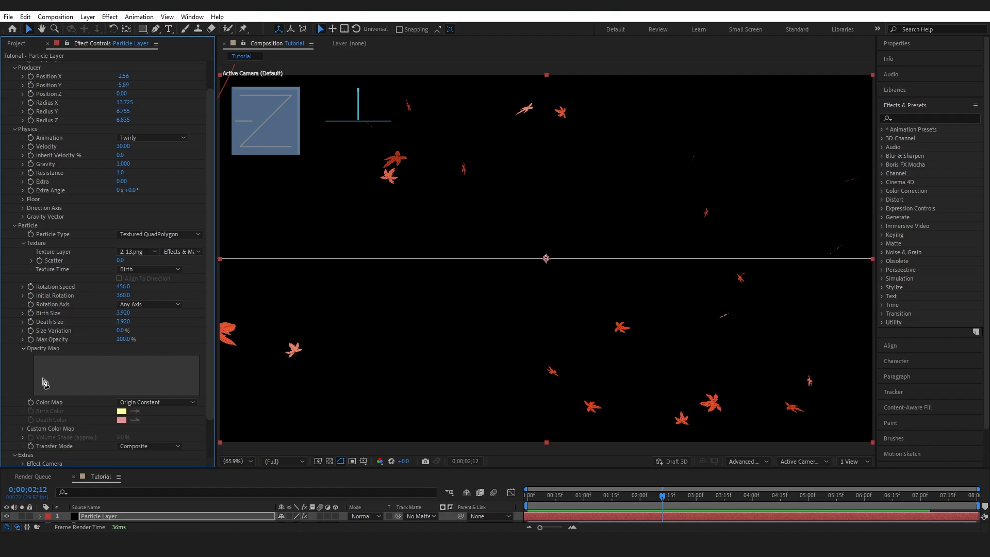
mouse_move(38, 396)
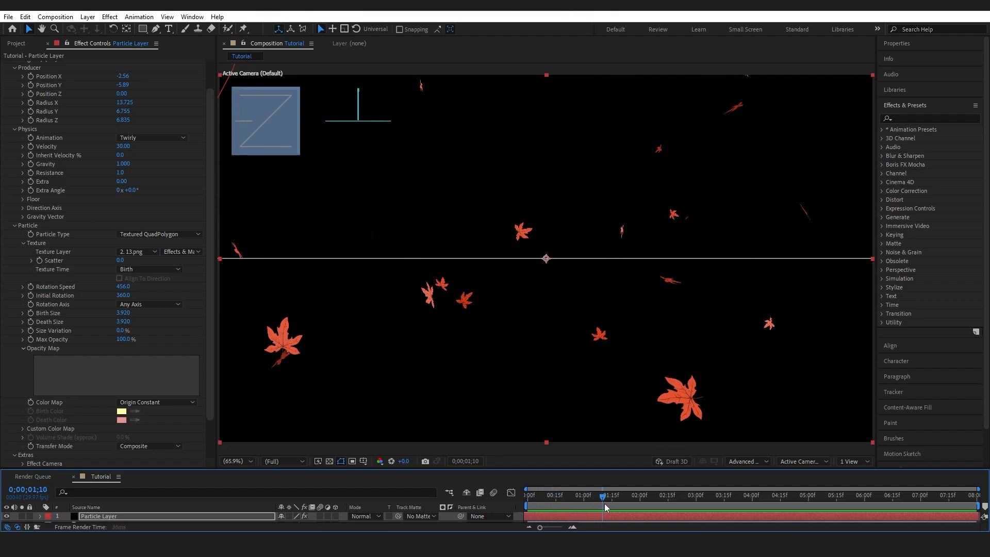
drag(602, 503, 811, 503)
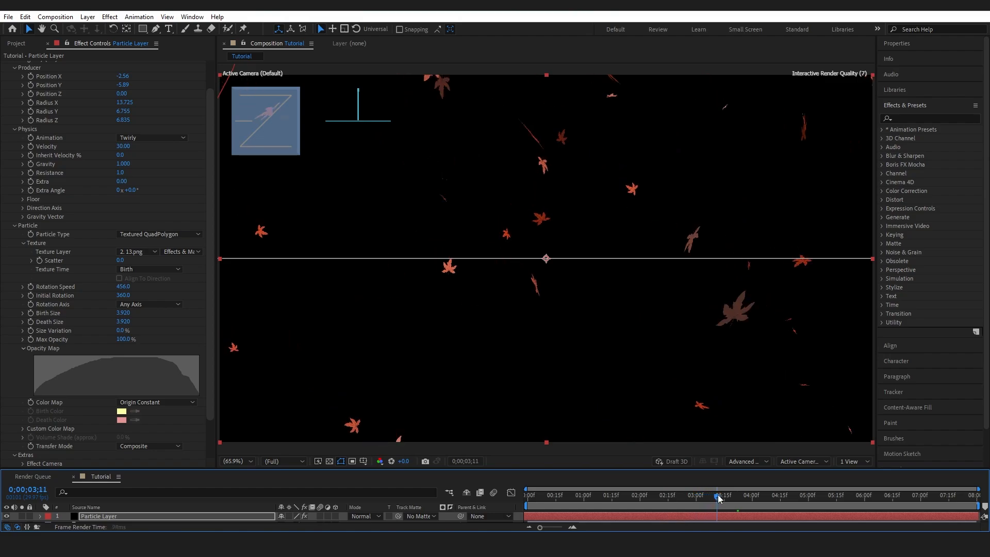
drag(718, 498, 772, 498)
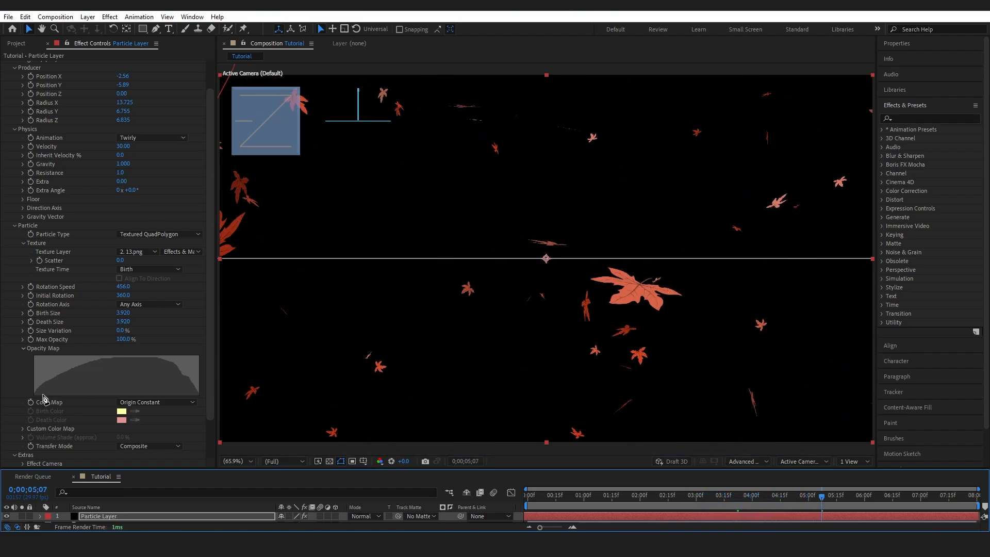
mouse_move(88, 367)
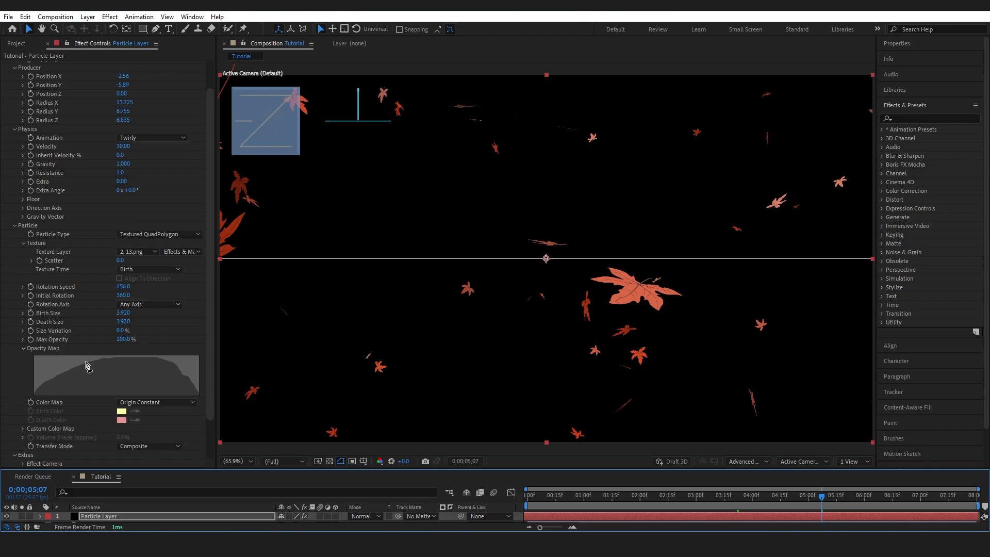
mouse_move(36, 401)
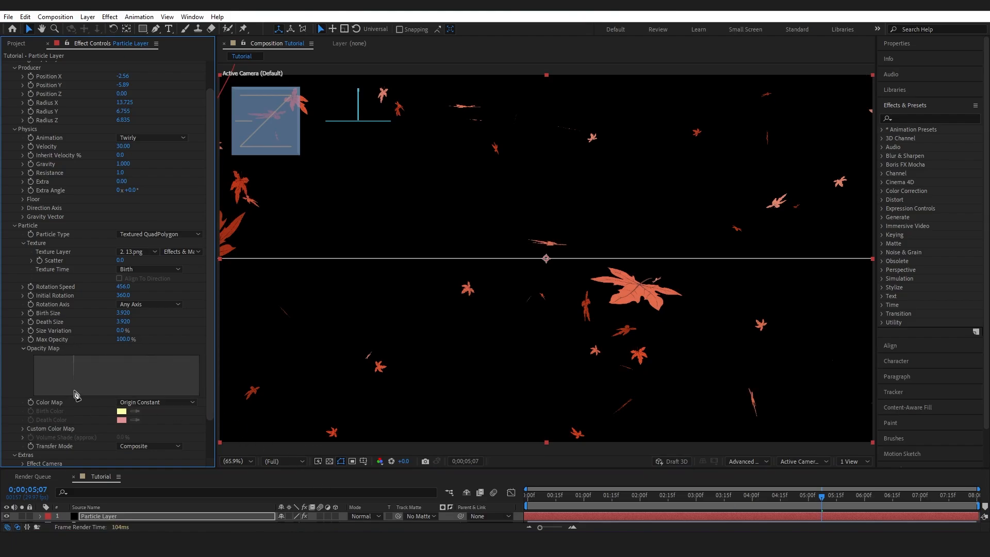
drag(75, 375, 167, 384)
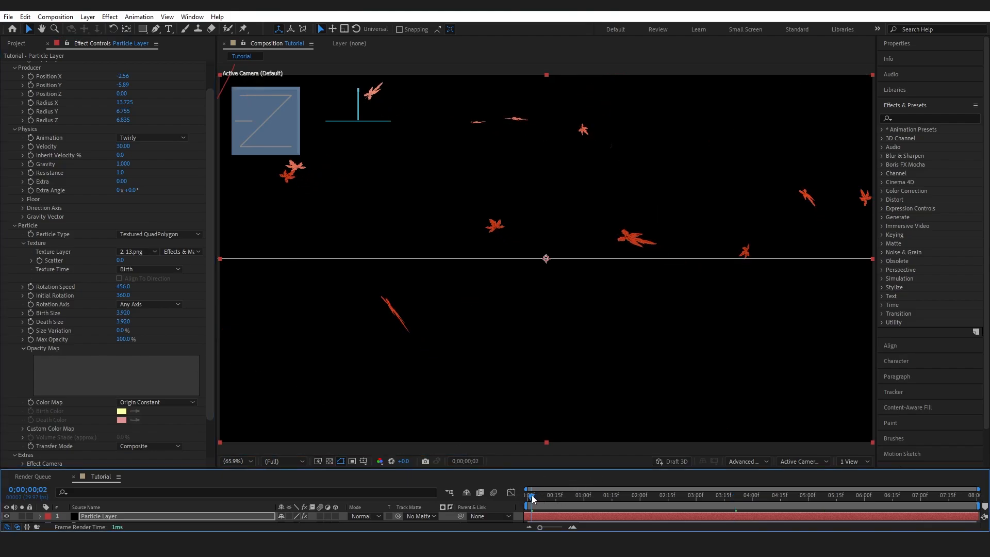
mouse_move(561, 503)
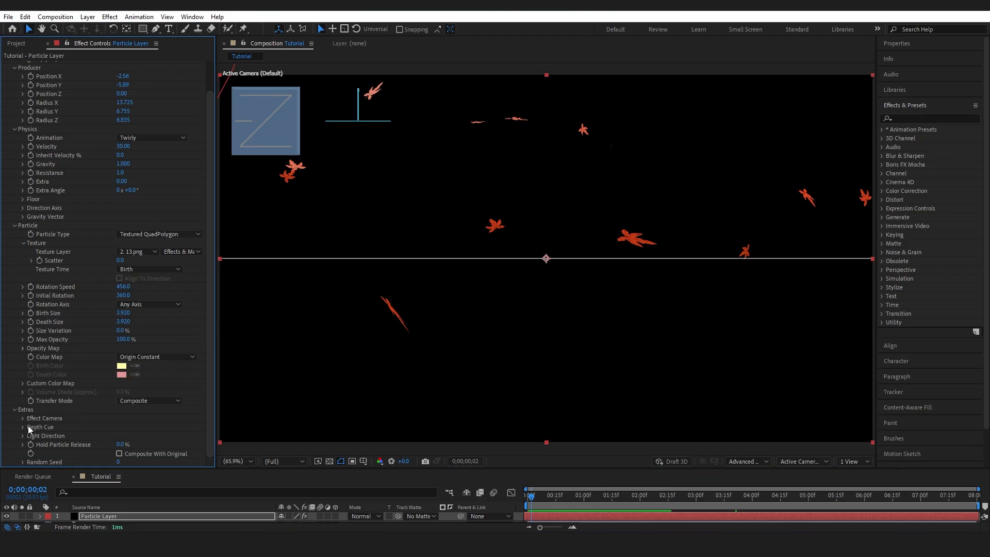
Step: Collapse Opacity Map, expand Extras > Effect Camera and start editing the Random Seed value
click(24, 418)
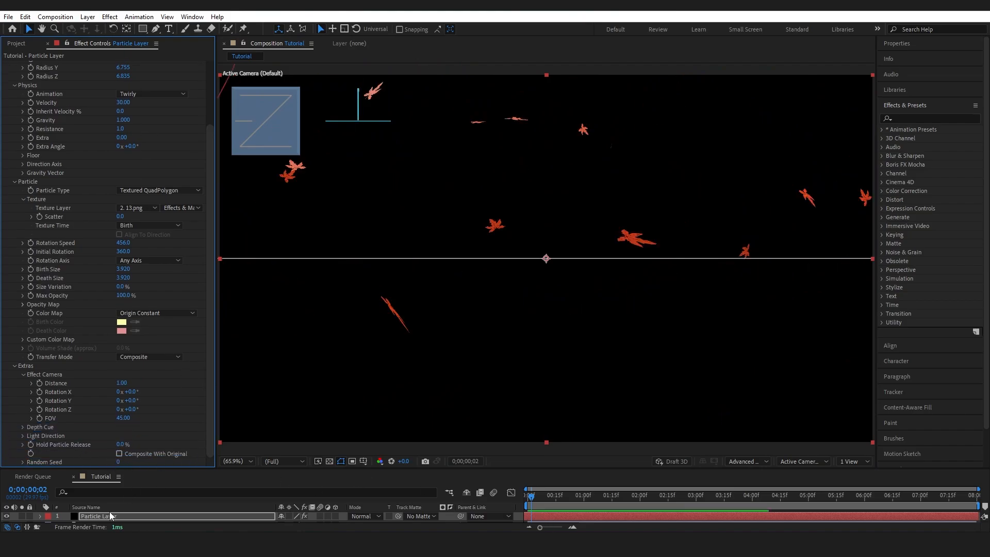
click(119, 463)
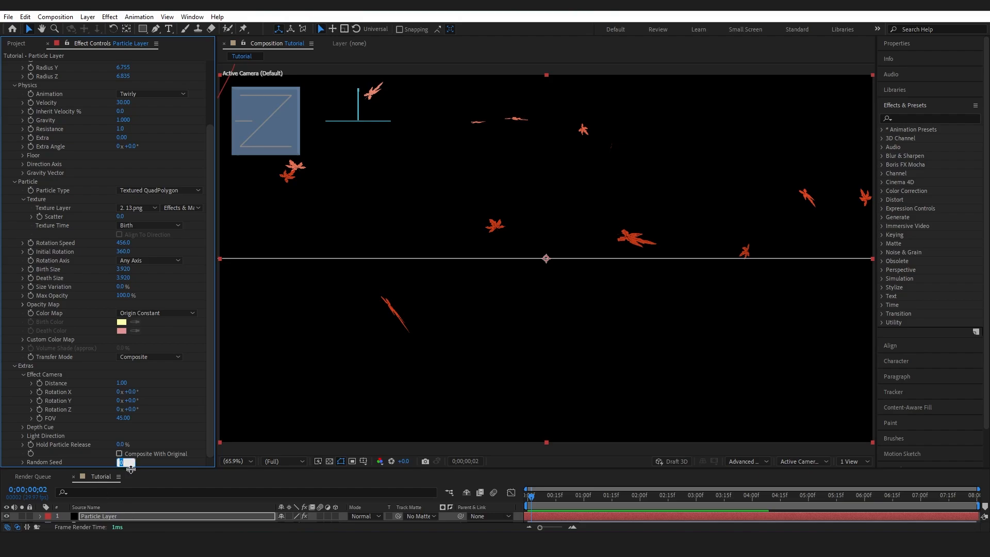